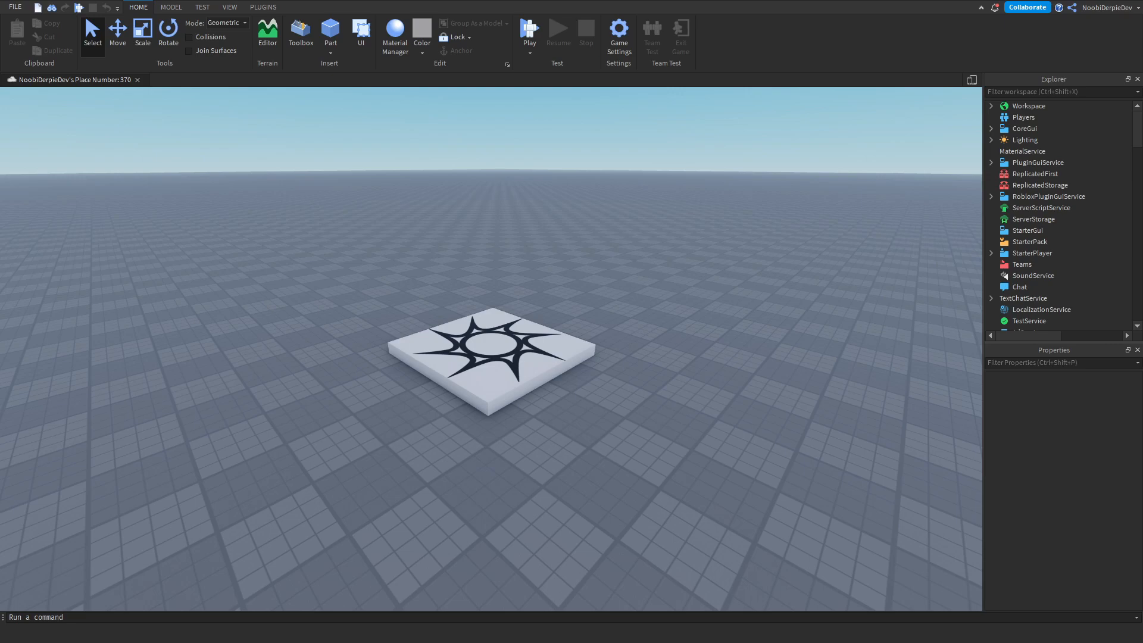
{"action": "mouse_move", "coordinate": [33, 126]}
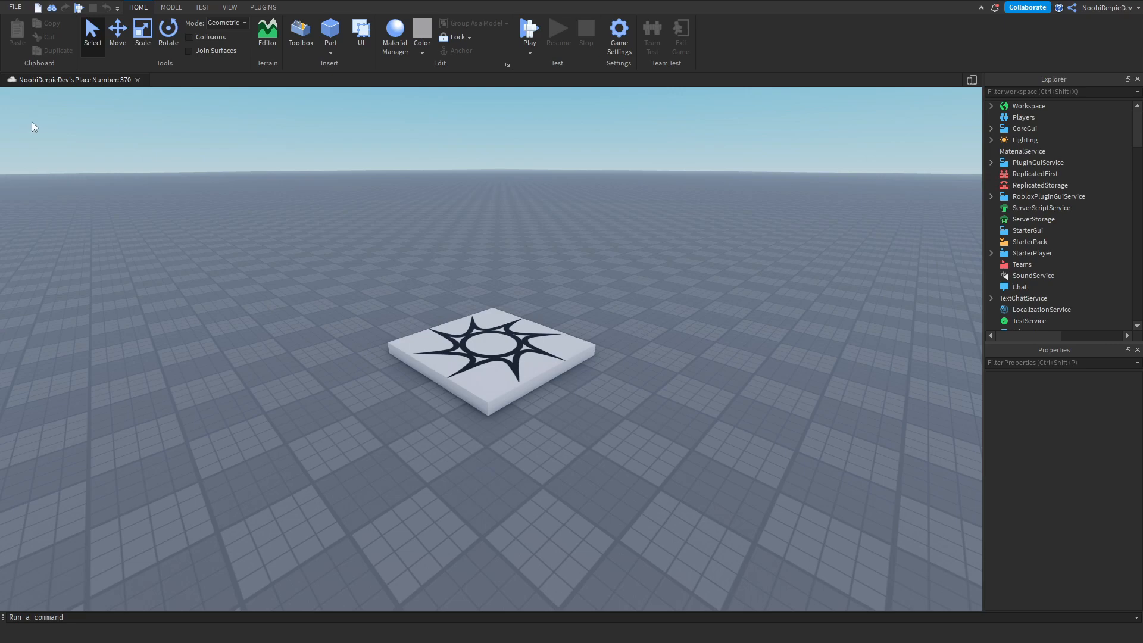
{"action": "mouse_move", "coordinate": [244, 180]}
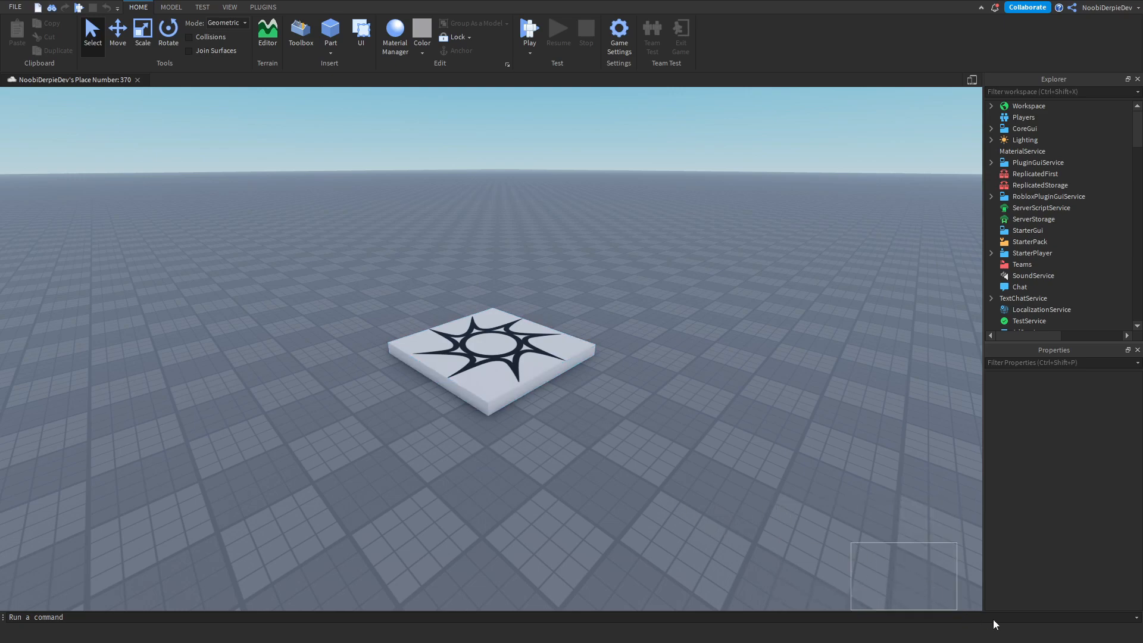
{"action": "mouse_move", "coordinate": [726, 495]}
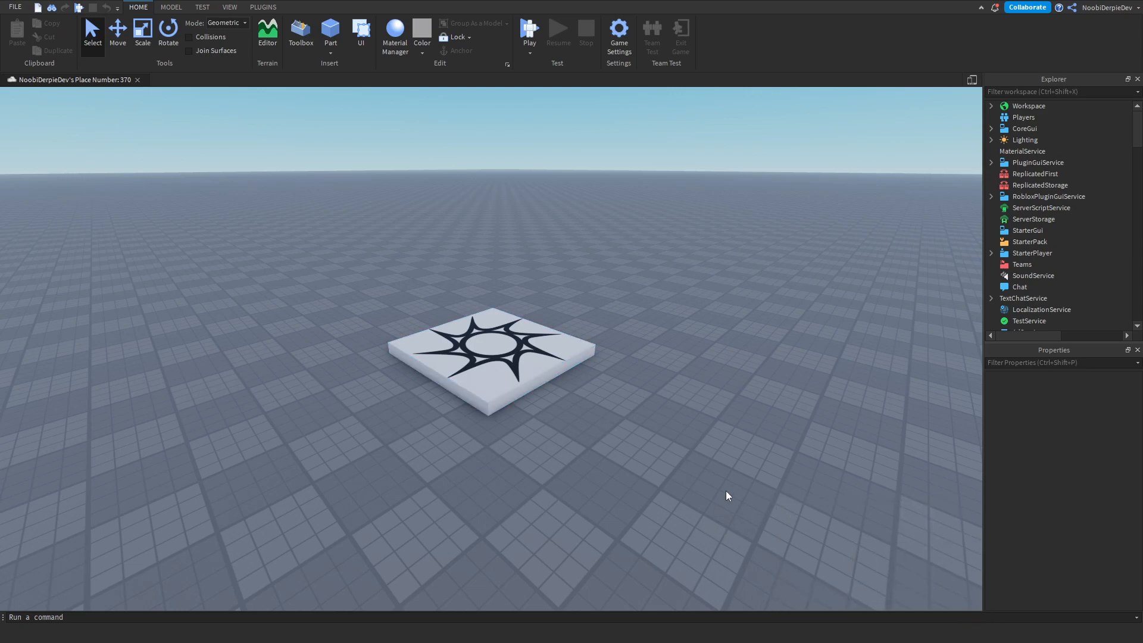
{"action": "mouse_move", "coordinate": [670, 266]}
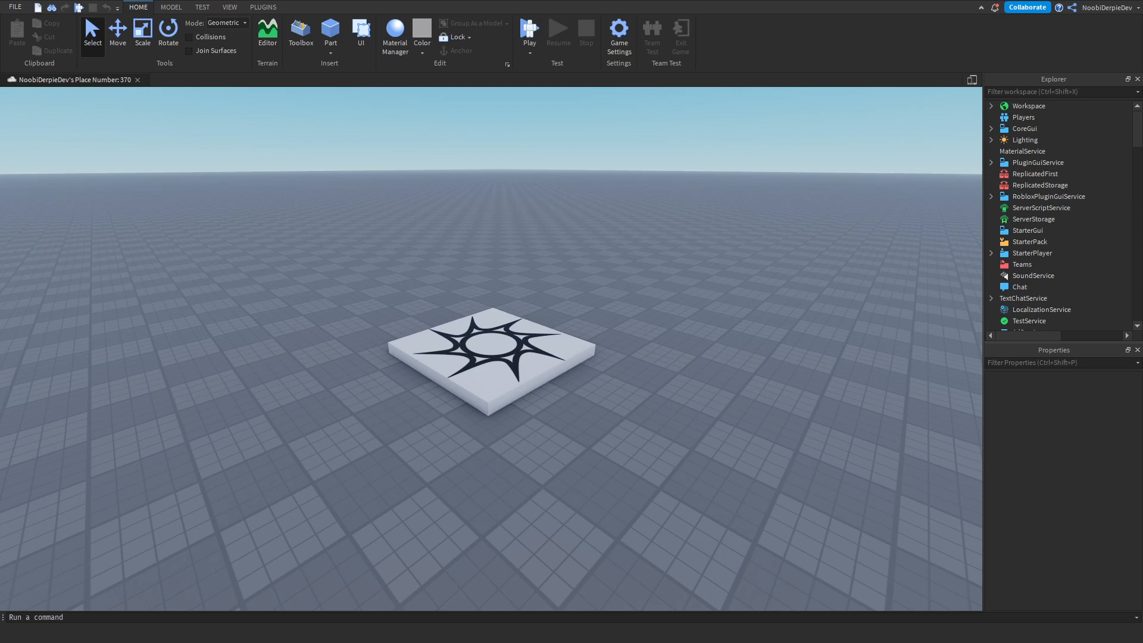
{"action": "mouse_move", "coordinate": [828, 235]}
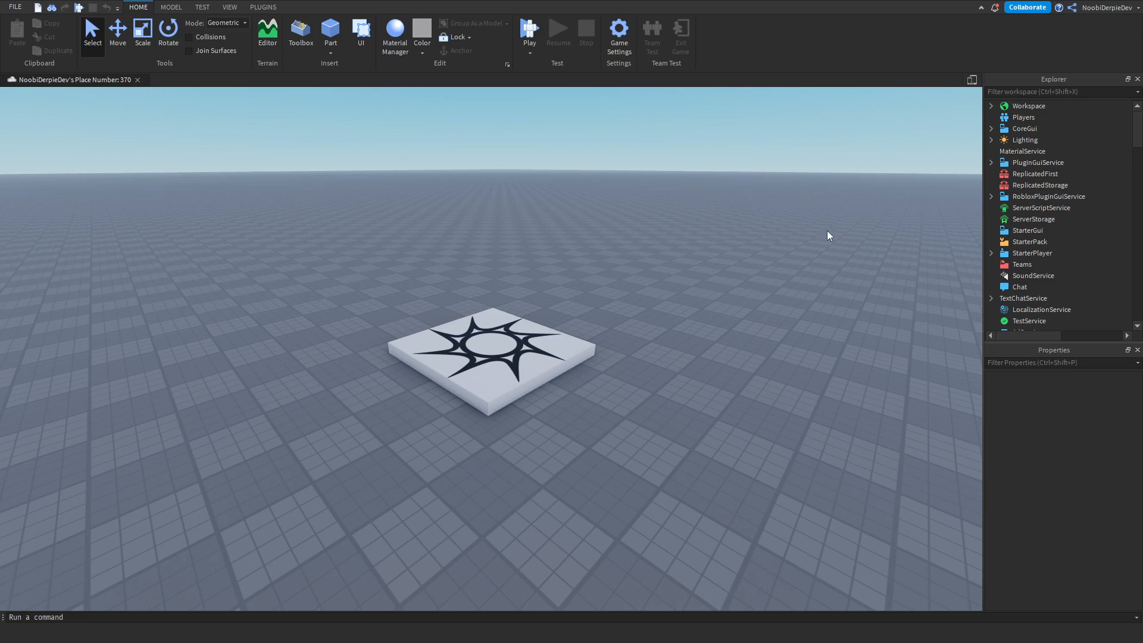
Insert a General RemoteEvent into ReplicatedStorage and a Server Script into ServerScriptService
{"action": "left_click", "coordinate": [1040, 185]}
{"action": "type", "text": "General"}
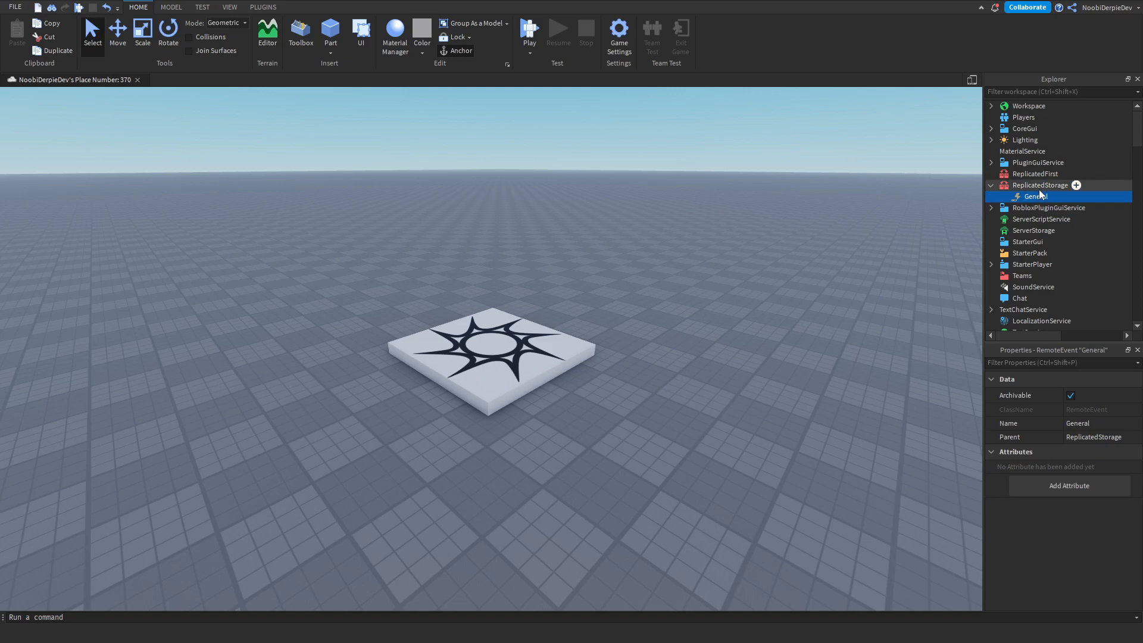
{"action": "mouse_move", "coordinate": [983, 217]}
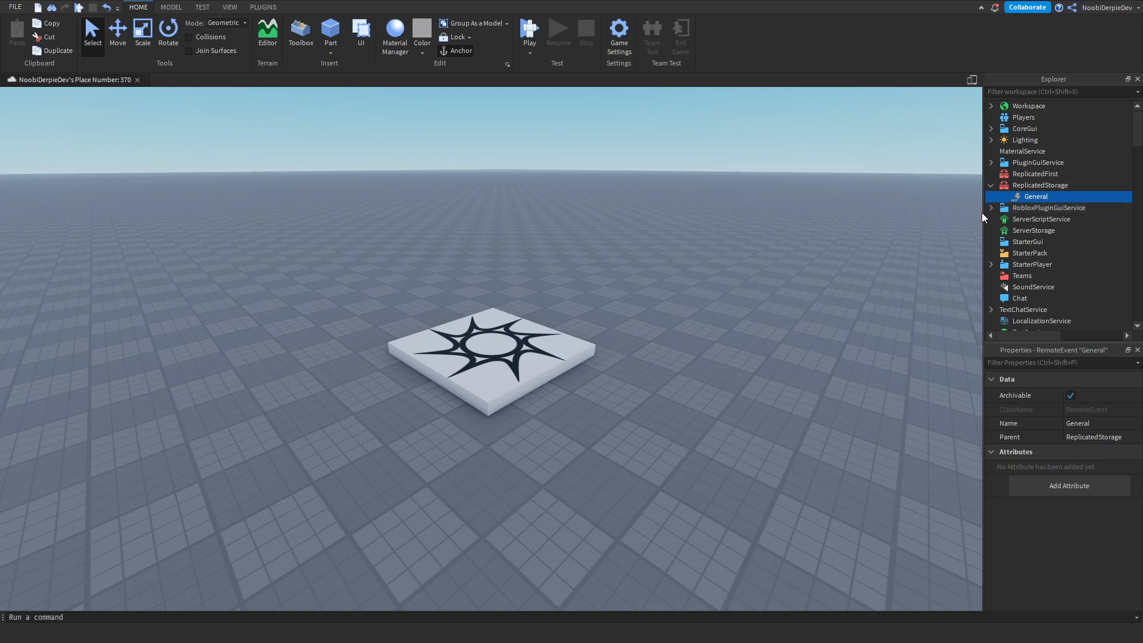
{"action": "left_click", "coordinate": [1041, 218]}
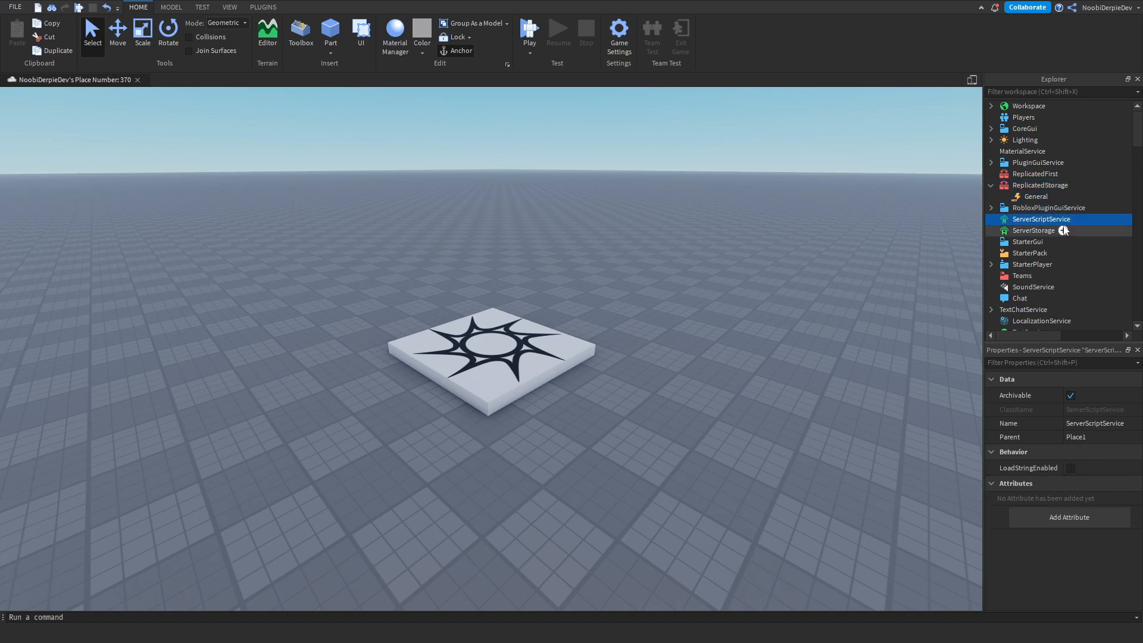
{"action": "left_click", "coordinate": [1079, 219]}
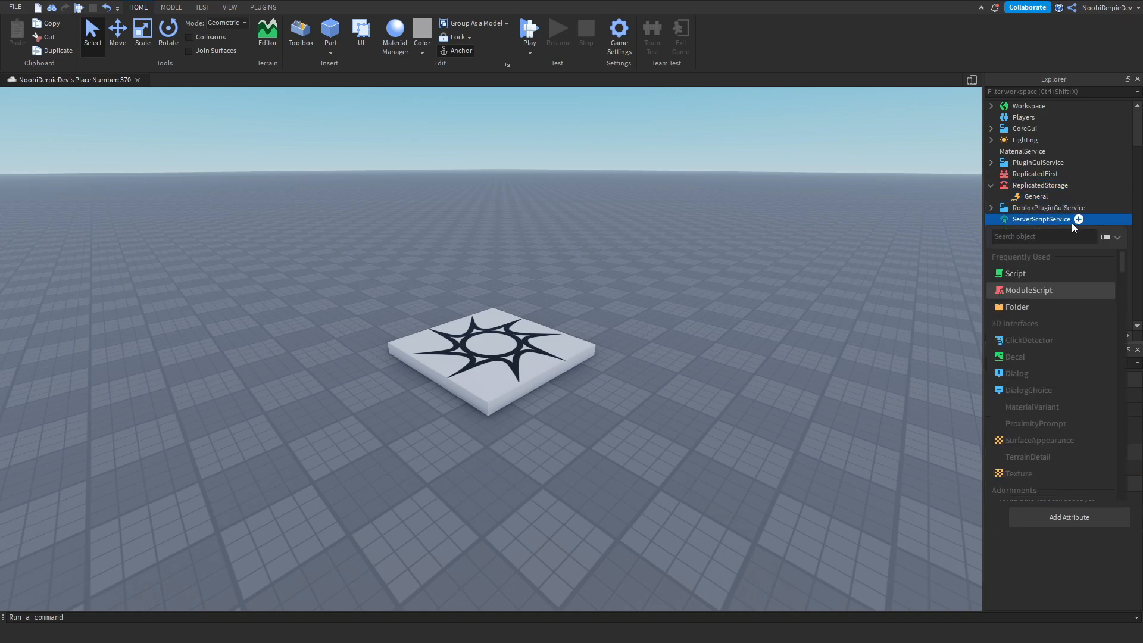
{"action": "left_click", "coordinate": [1013, 273]}
{"action": "type", "text": "Server"}
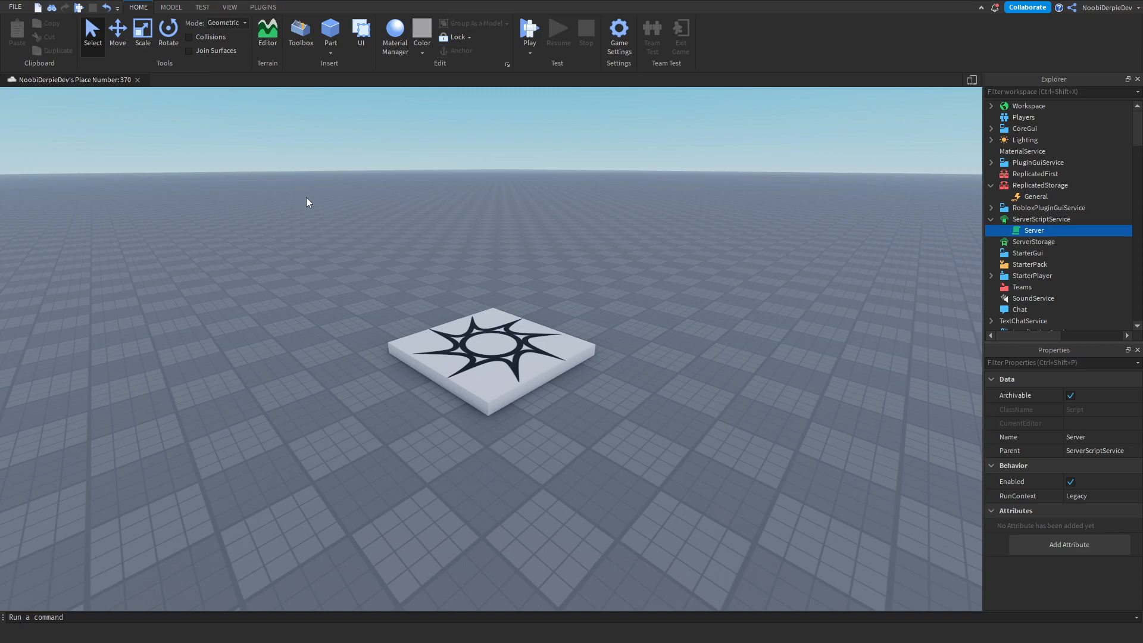
{"action": "left_click", "coordinate": [774, 263]}
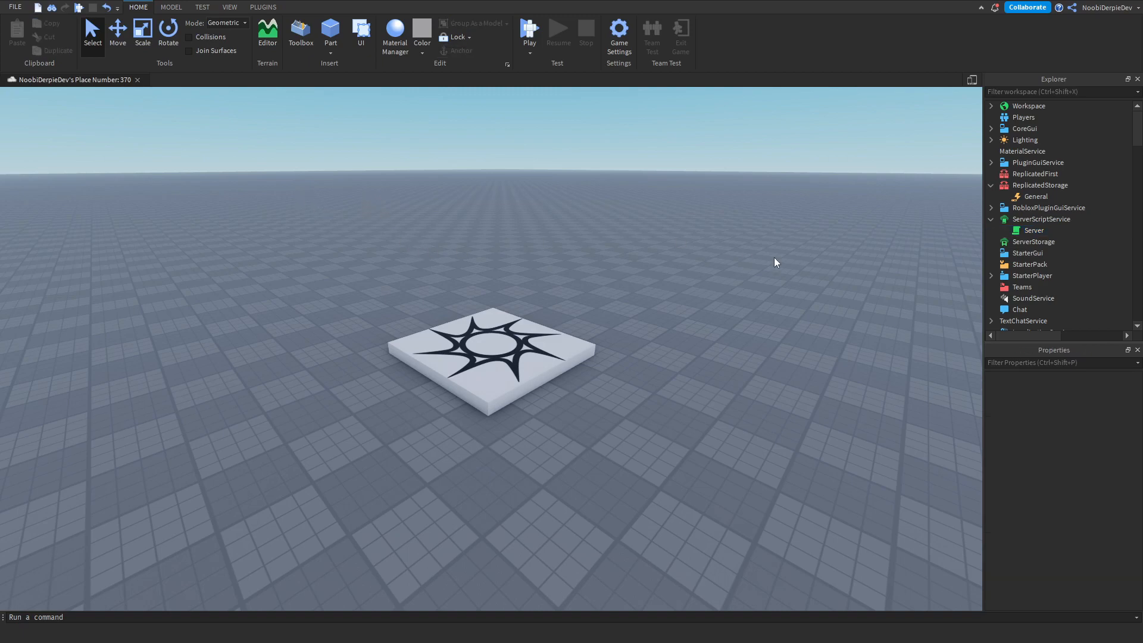
{"action": "left_click", "coordinate": [1028, 253]}
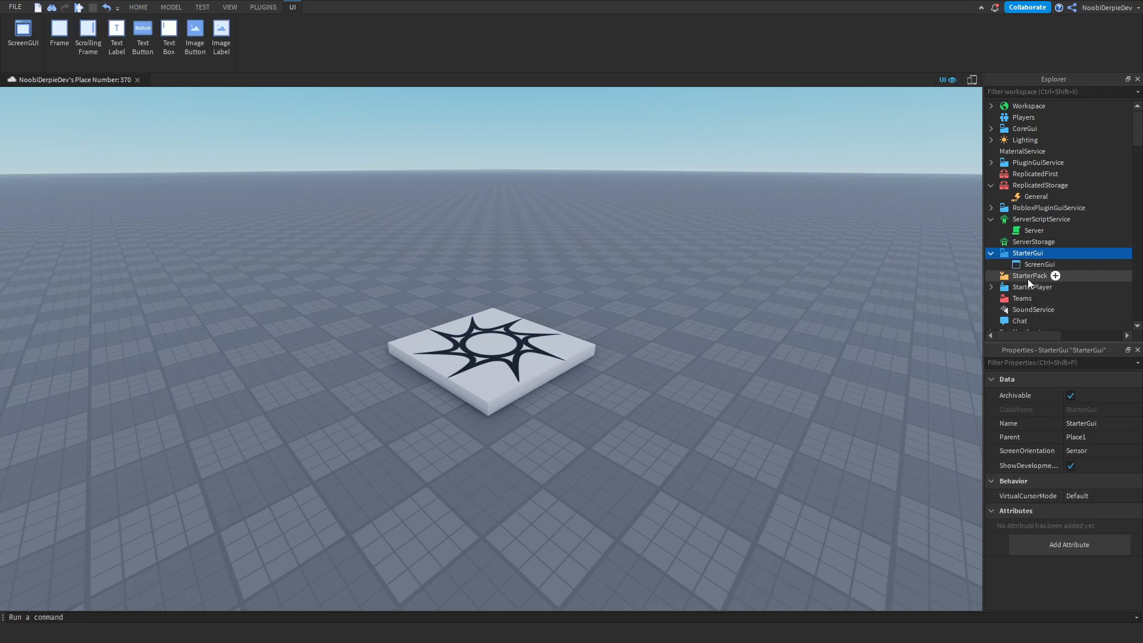
Rename the new ScreenGui to Interface and add a LocalScript named Client inside it
{"action": "left_click", "coordinate": [1039, 264]}
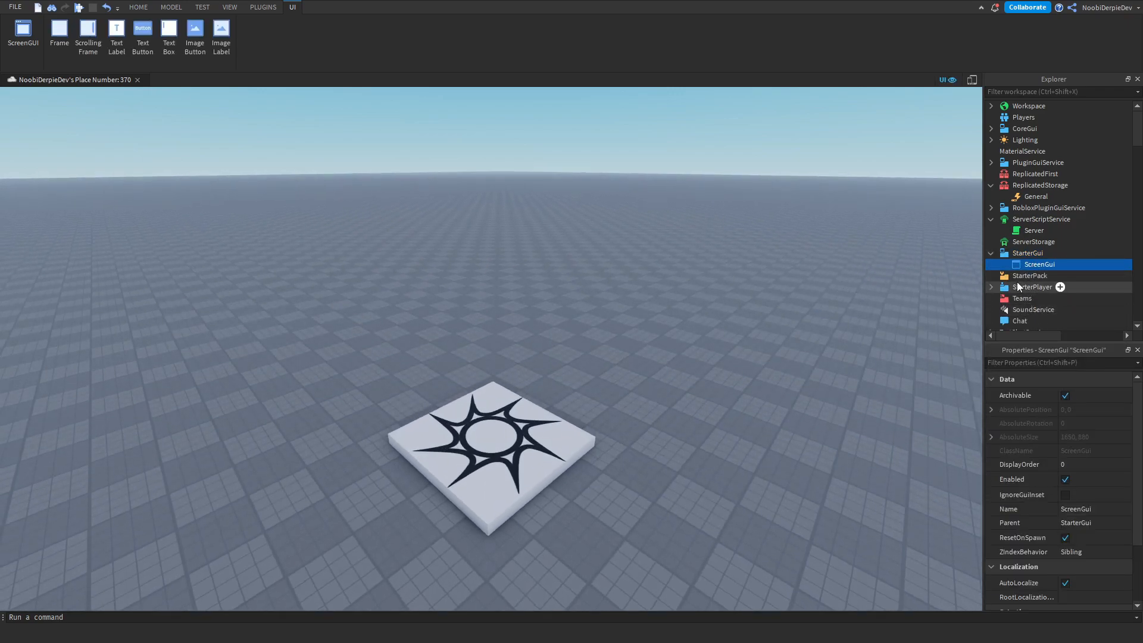
{"action": "right_click", "coordinate": [1039, 263]}
{"action": "type", "text": "Client"}
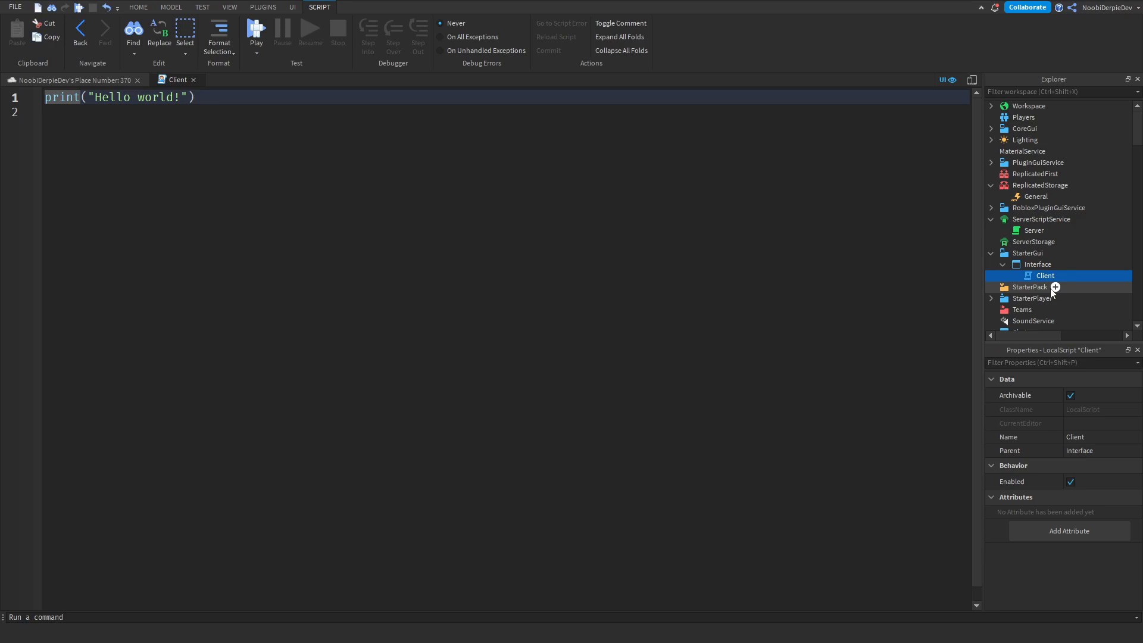
{"action": "left_click", "coordinate": [72, 80]}
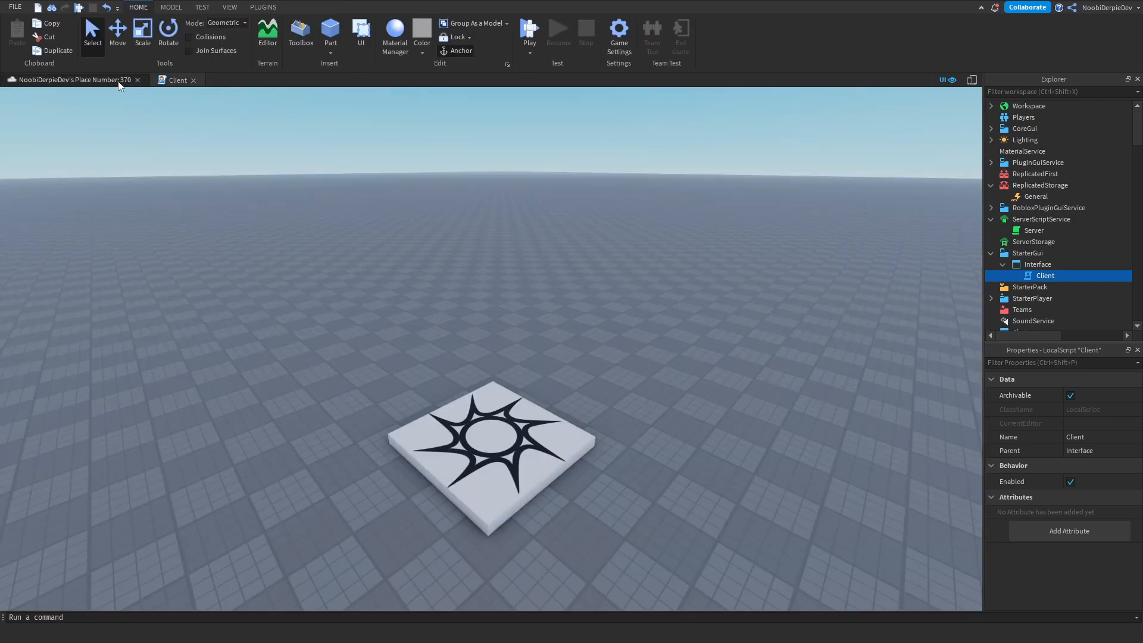
{"action": "left_click", "coordinate": [1036, 264]}
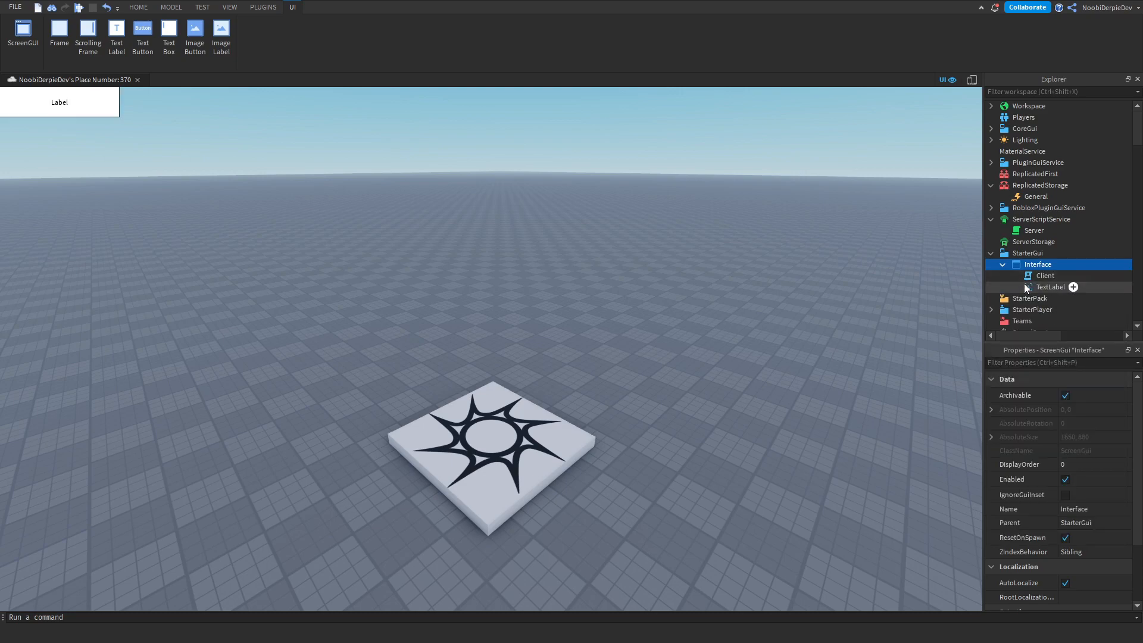
Move and widen the TextLabel to the bottom-right corner and convert it with AutoScale Lite
{"action": "left_click", "coordinate": [1050, 287]}
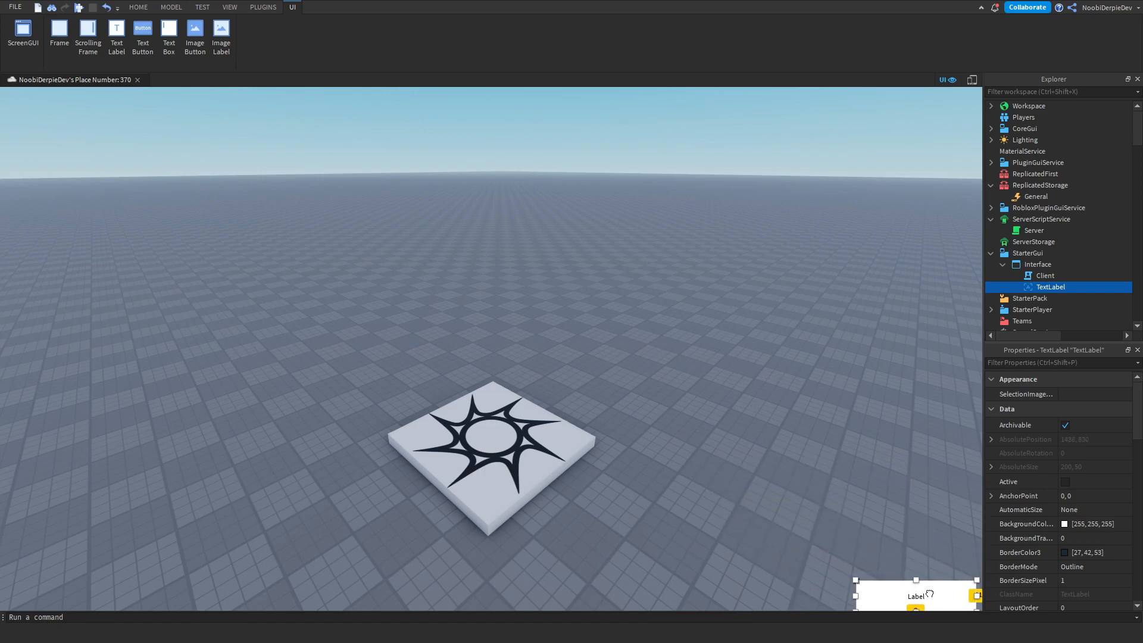
{"action": "left_click", "coordinate": [137, 7]}
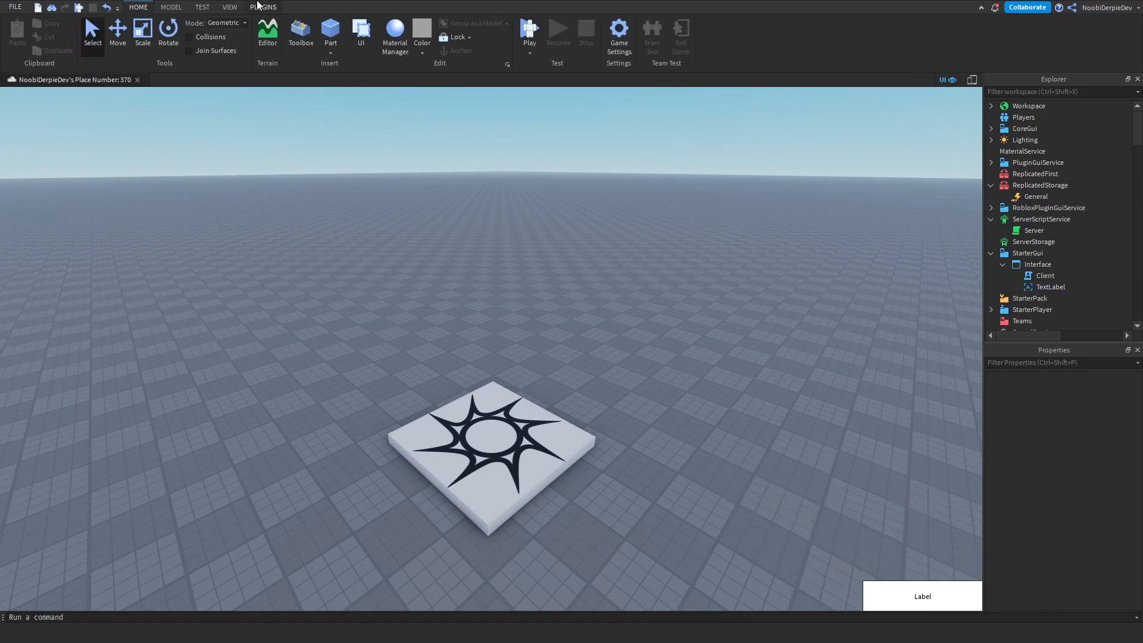
{"action": "left_click", "coordinate": [263, 7]}
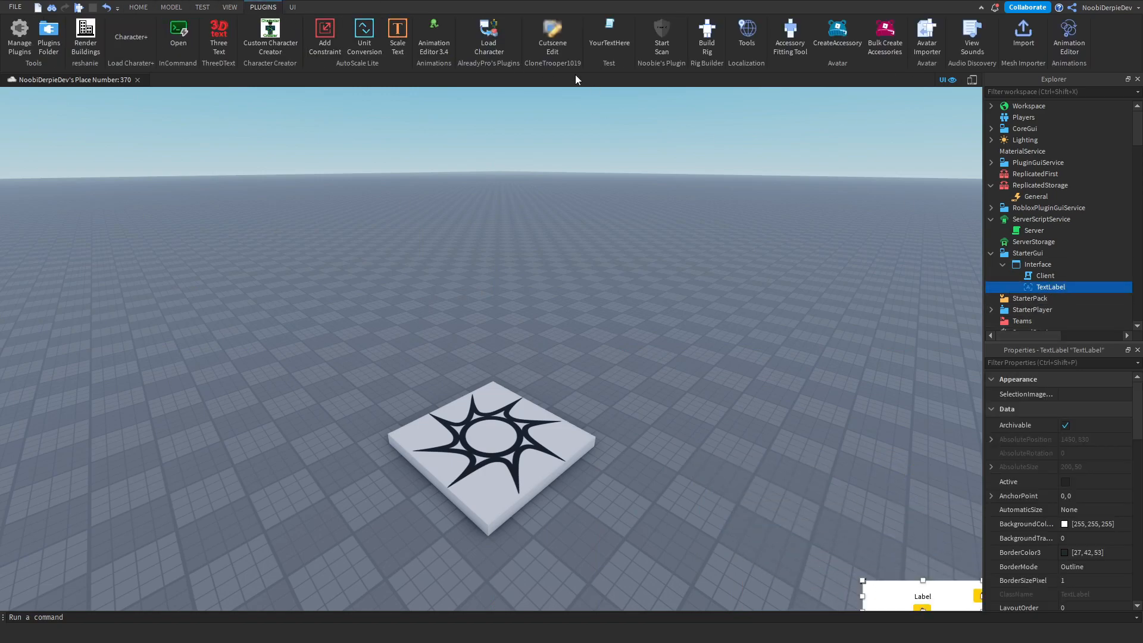
{"action": "mouse_move", "coordinate": [325, 36]}
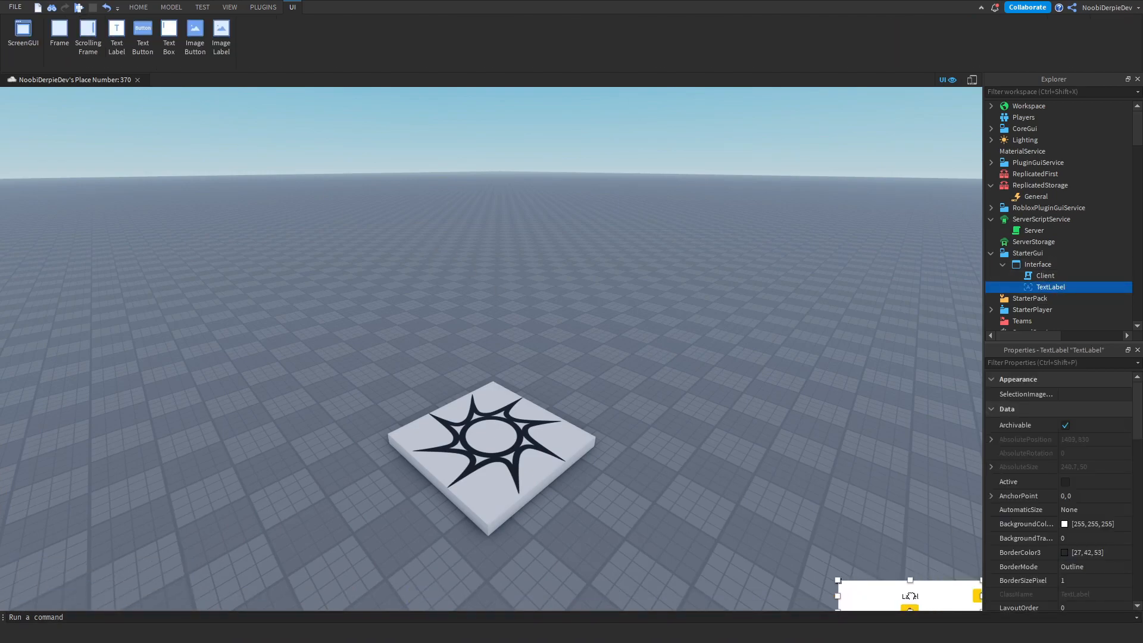
{"action": "left_click", "coordinate": [137, 7]}
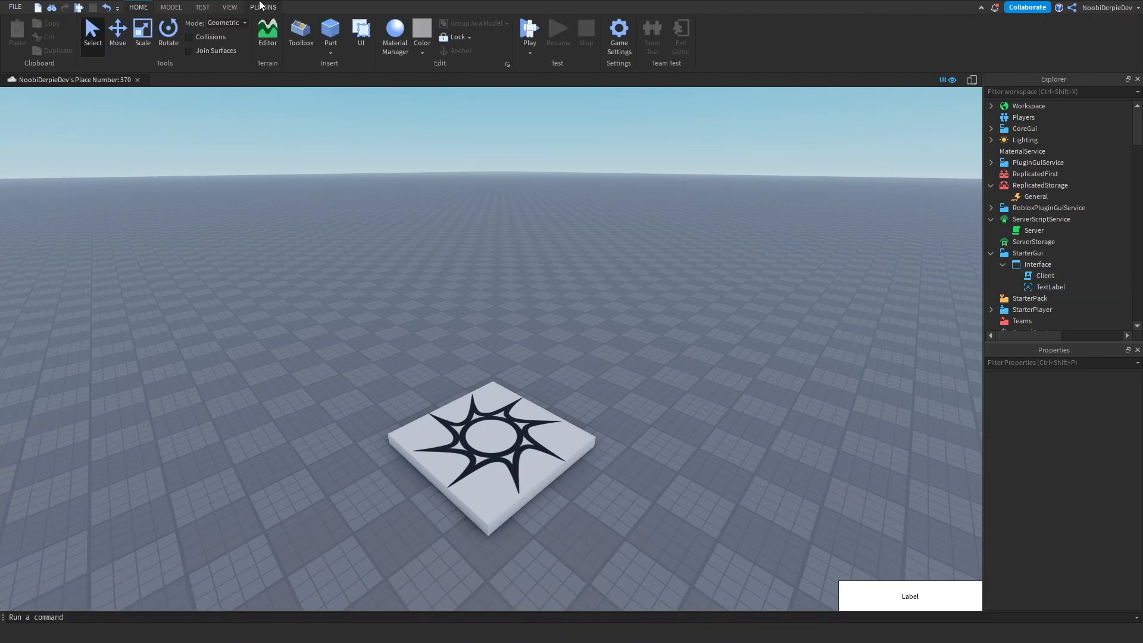
{"action": "left_click", "coordinate": [1049, 286]}
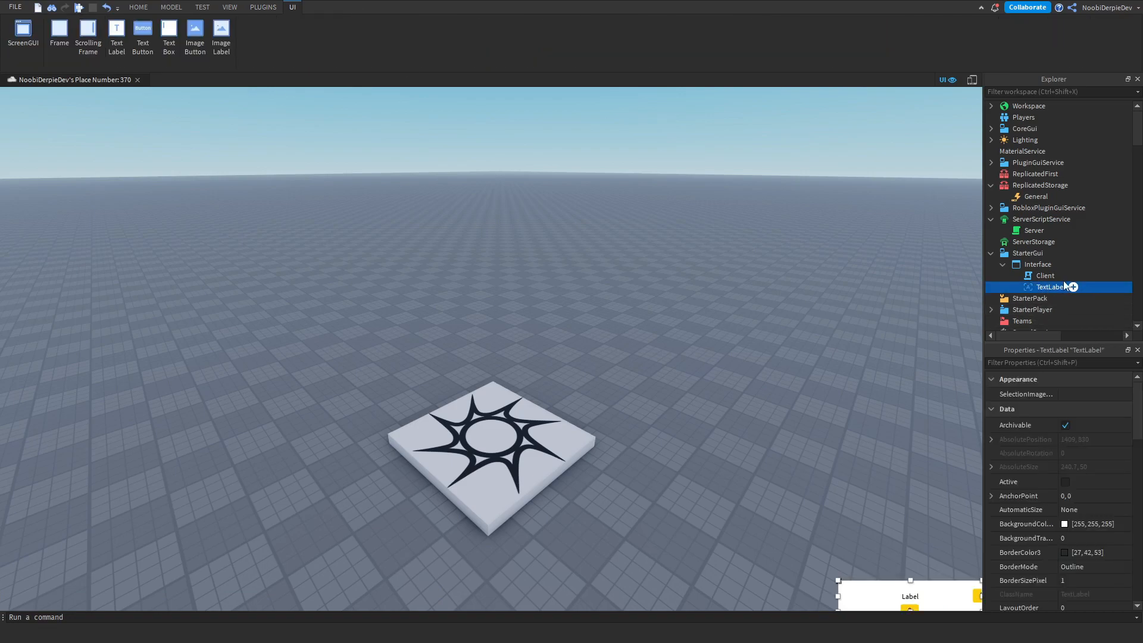
{"action": "left_click", "coordinate": [262, 7]}
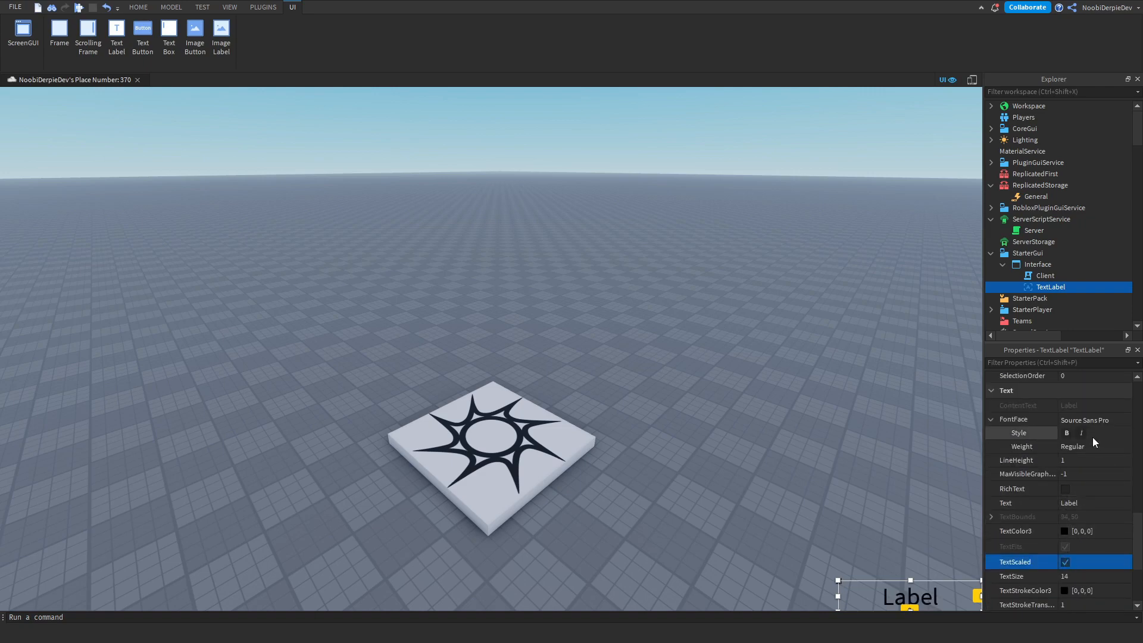
{"action": "left_click", "coordinate": [1094, 420]}
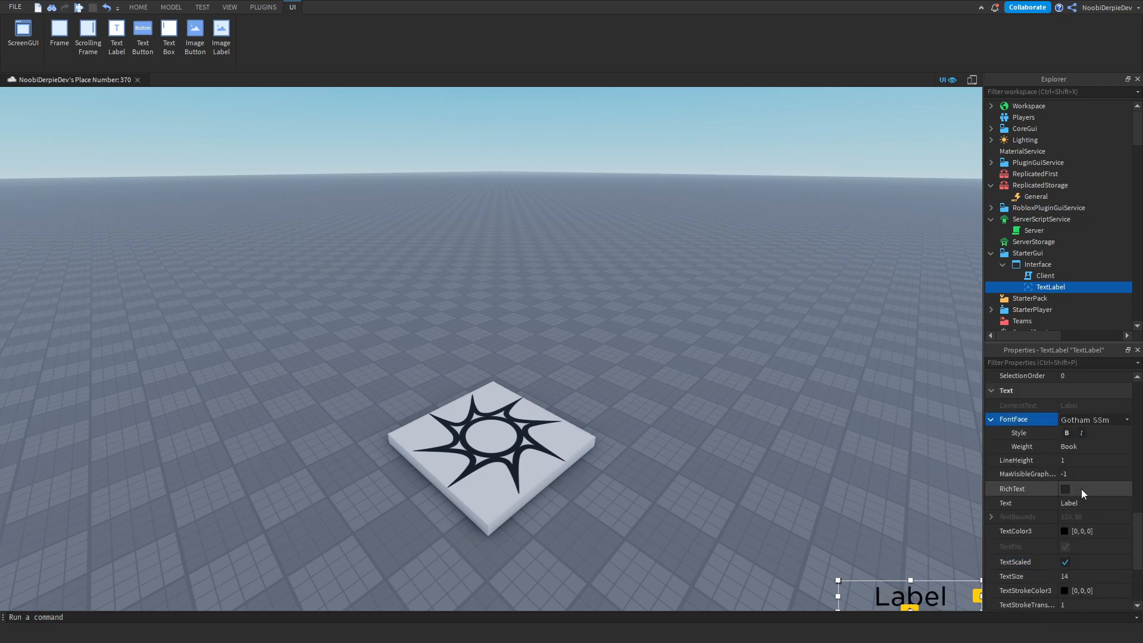
{"action": "scroll", "scroll_direction": "up", "scroll_amount": 3}
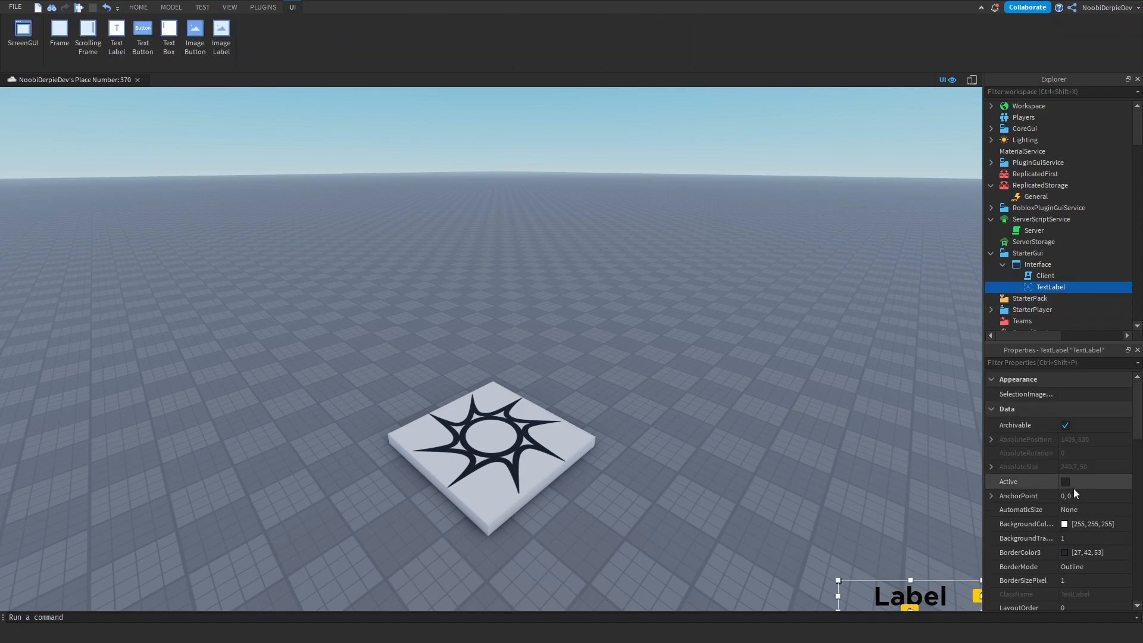
{"action": "scroll", "scroll_direction": "down", "scroll_amount": 3}
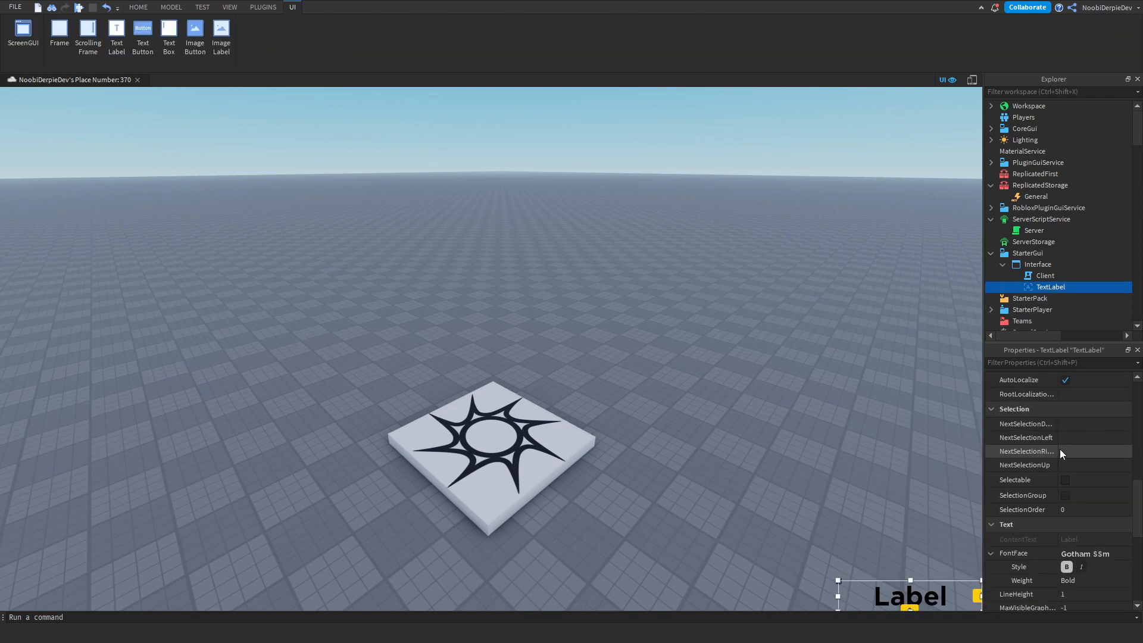
{"action": "scroll", "scroll_direction": "up", "scroll_amount": 3}
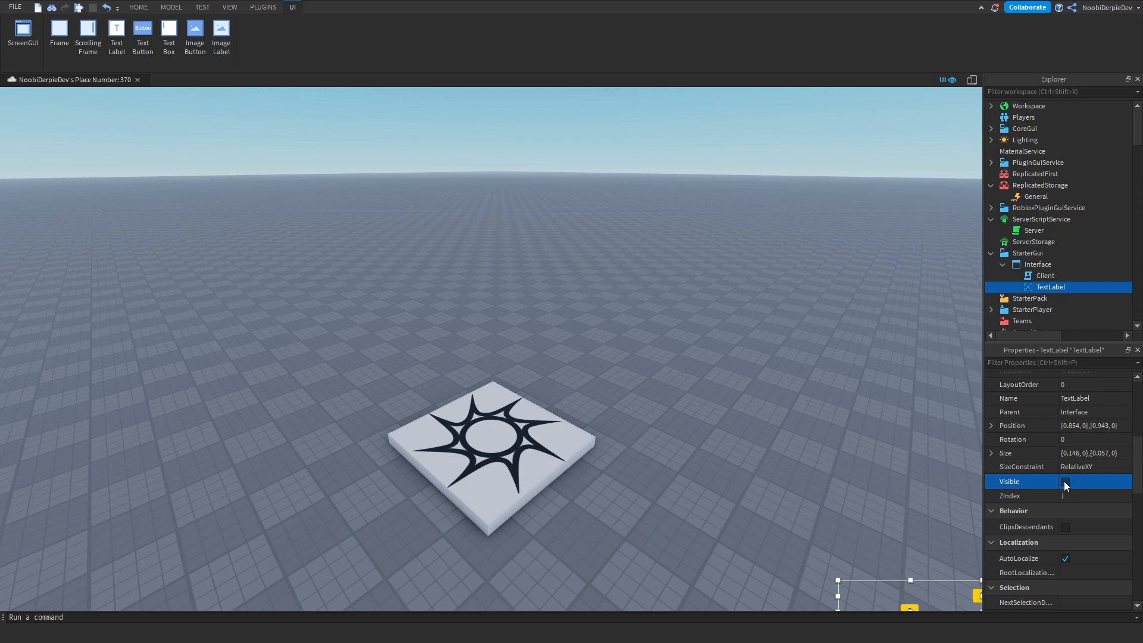
{"action": "left_click", "coordinate": [137, 6]}
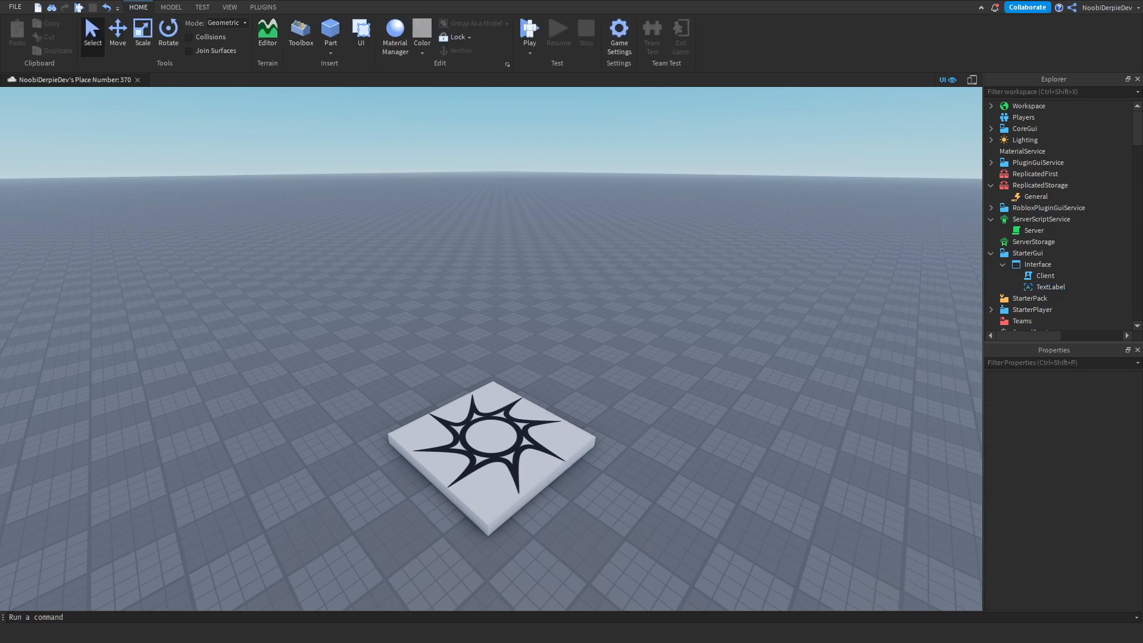
{"action": "mouse_move", "coordinate": [197, 374]}
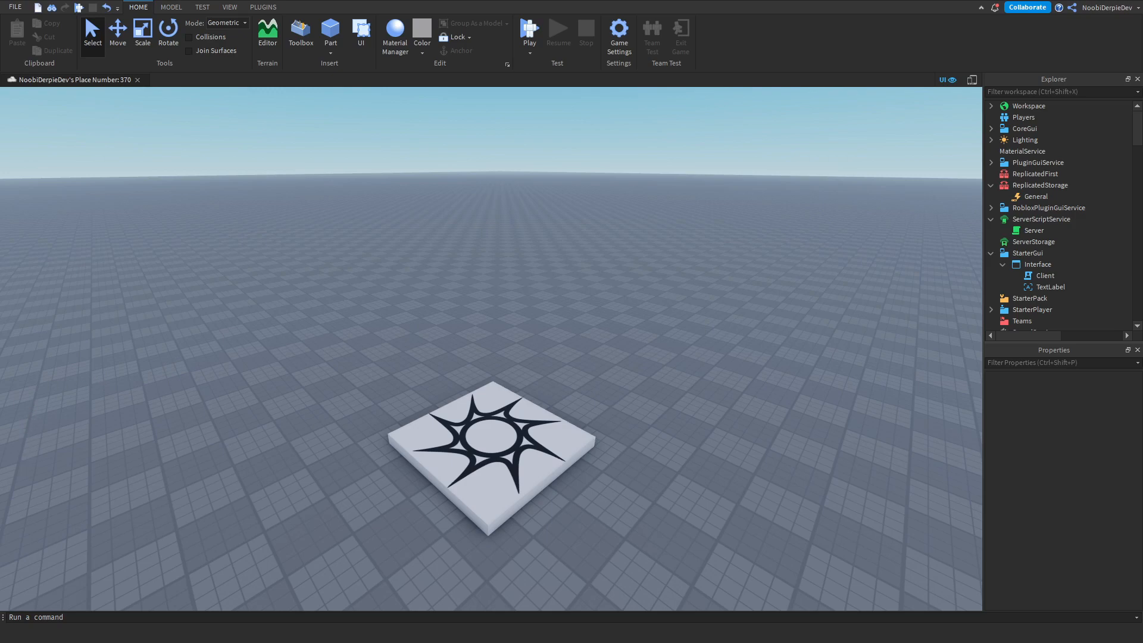
In Server, declare Players, ReplicatedStorage and Whitelist, kicking non-whitelisted joiners with 'Server is locked.'
{"action": "double_click", "coordinate": [1033, 230]}
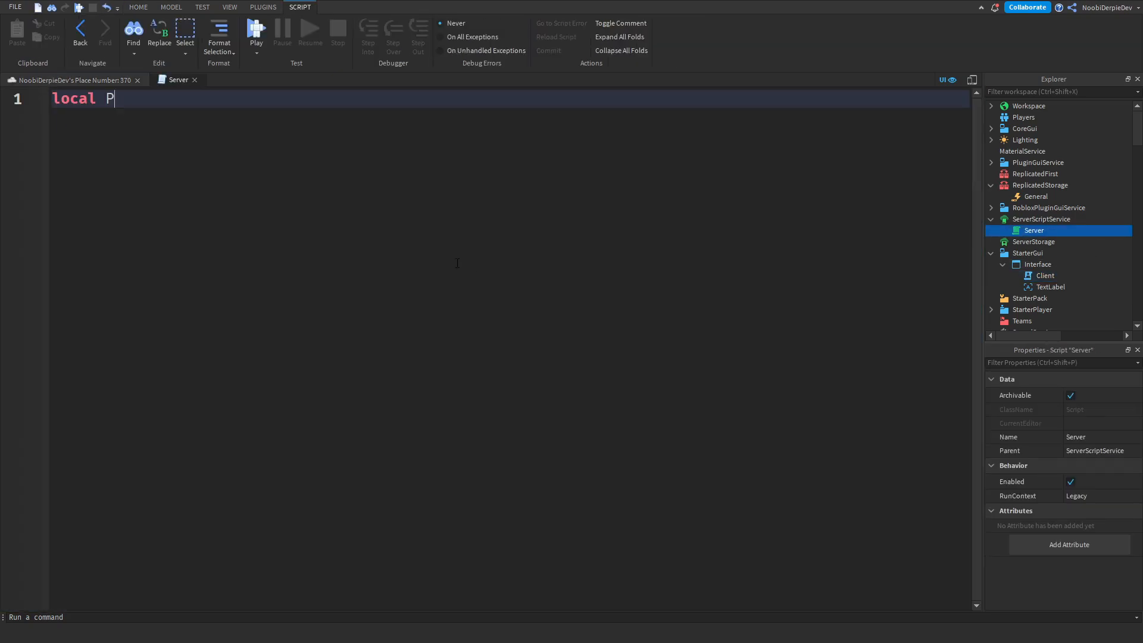
{"action": "type", "text": "layers = game:GetService(\"Players\")"}
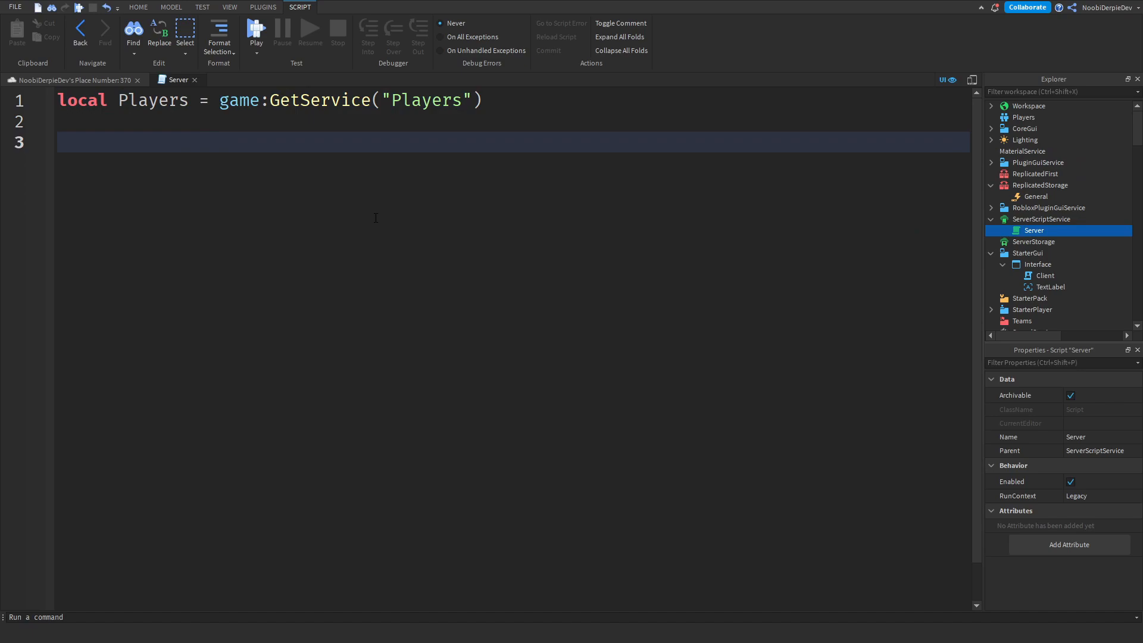
{"action": "type", "text": "local ReplicatedStorage = game:GetService(\"ReplicatedStorage"}
{"action": "type", "text": "local Locked = false"}
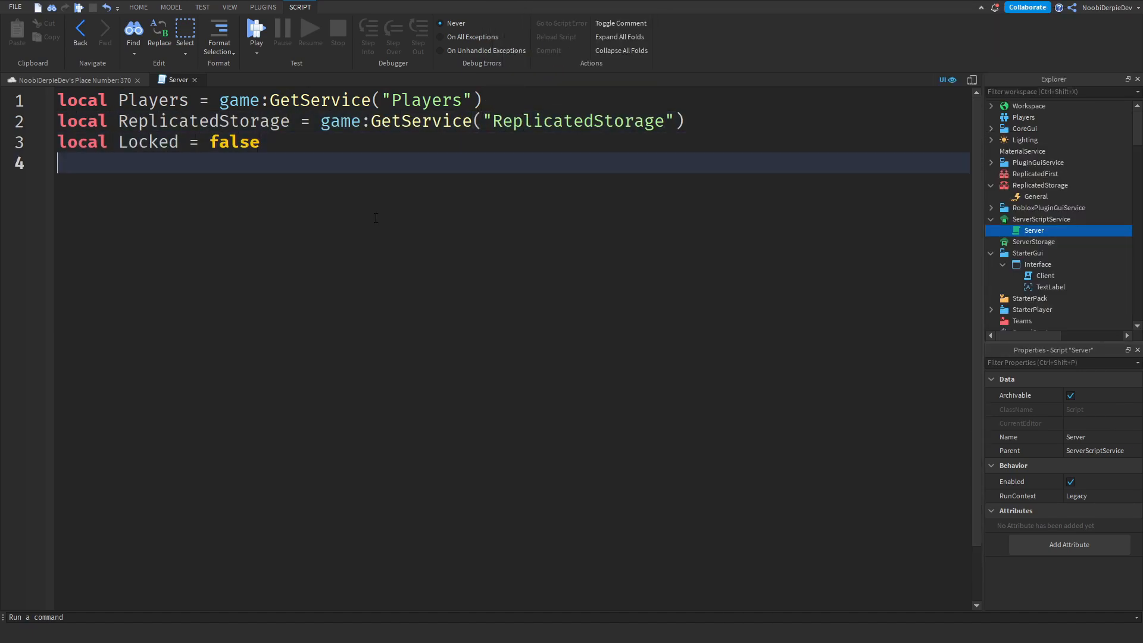
{"action": "type", "text": "local Whitelist = {"}
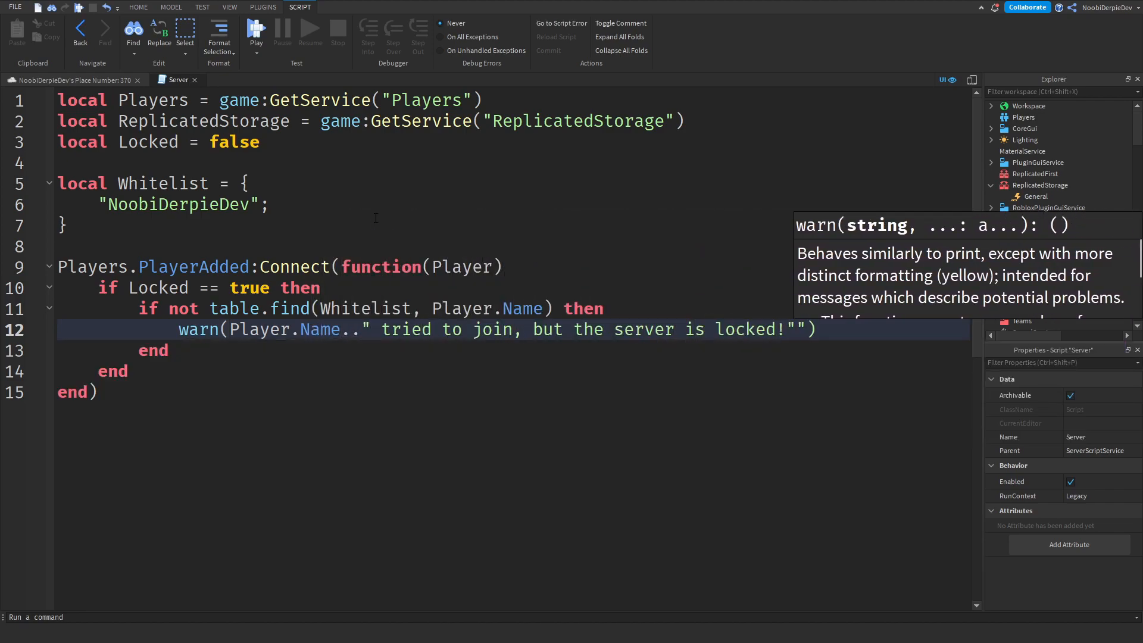
{"action": "type", "text": "Player:Kick"}
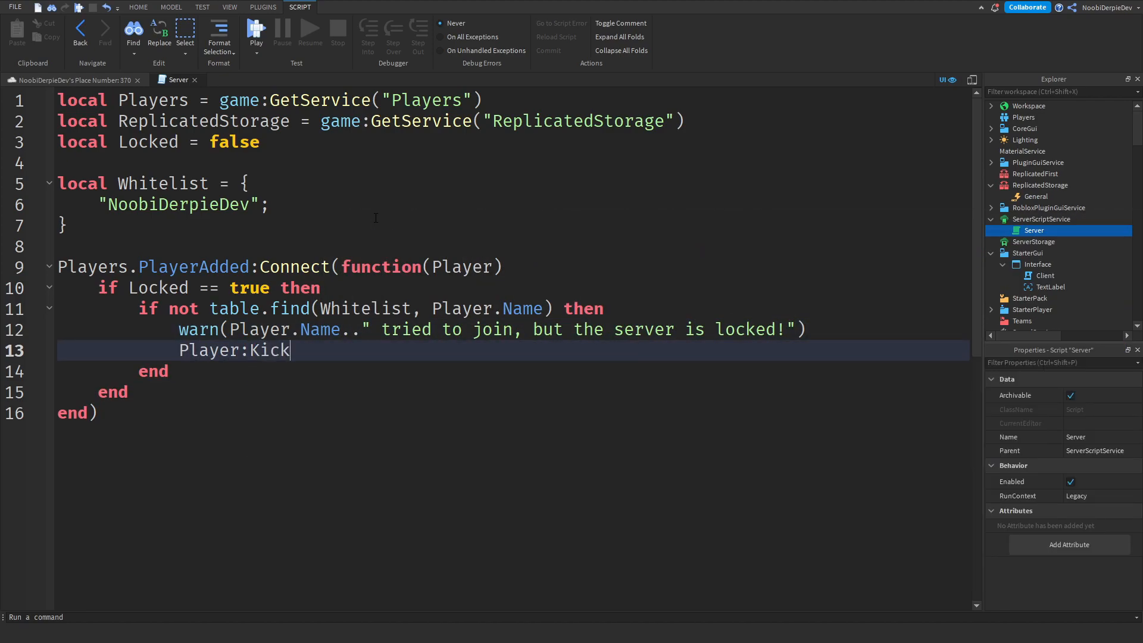
{"action": "type", "text": "(\"Server is locked.\")"}
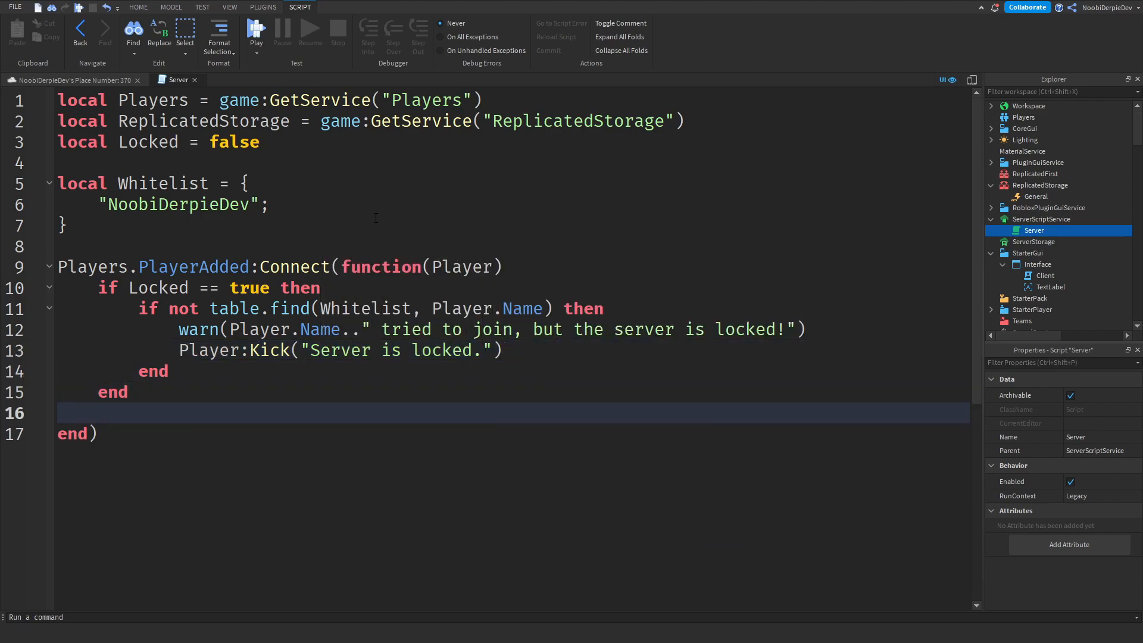
Handle player chat so the '!lock on' message sets Locked to true
{"action": "type", "text": "Player.Chatted:Connect(function(Message"}
{"action": "type", "text": "if table.find(Whitelist, Player.Name) then"}
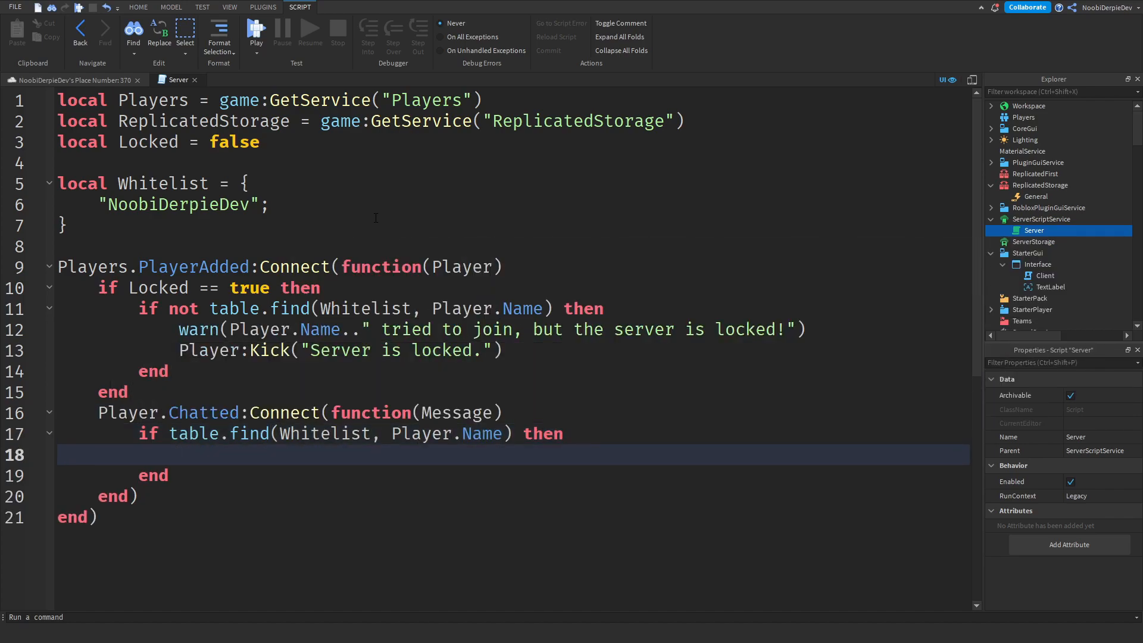
{"action": "type", "text": "if Message == \"!lock on\" then"}
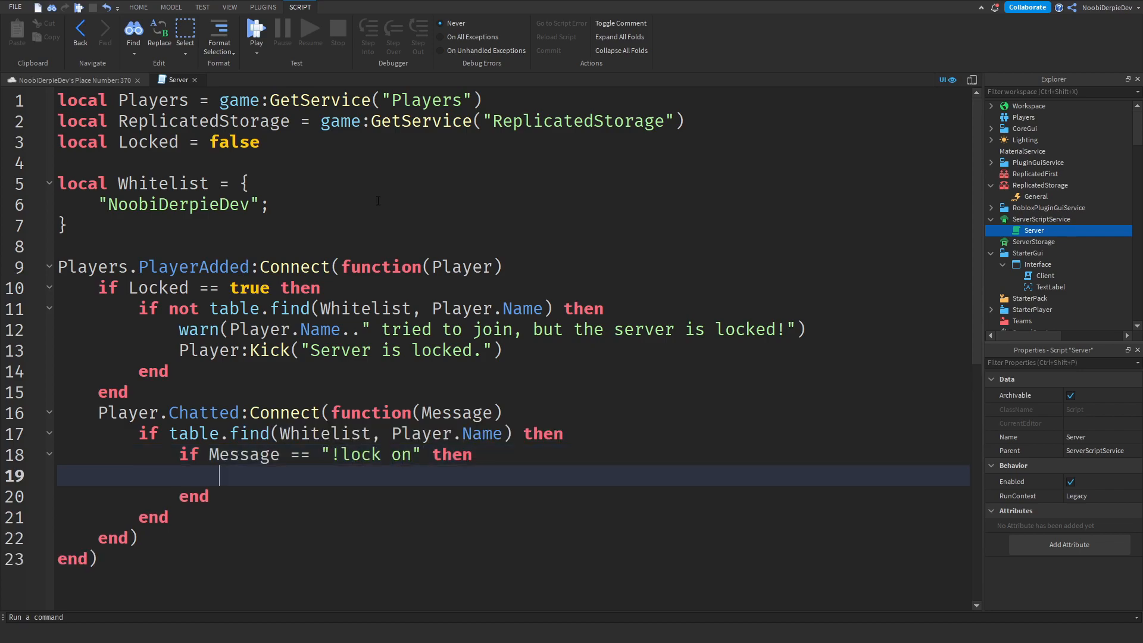
{"action": "type", "text": "Locked =t"}
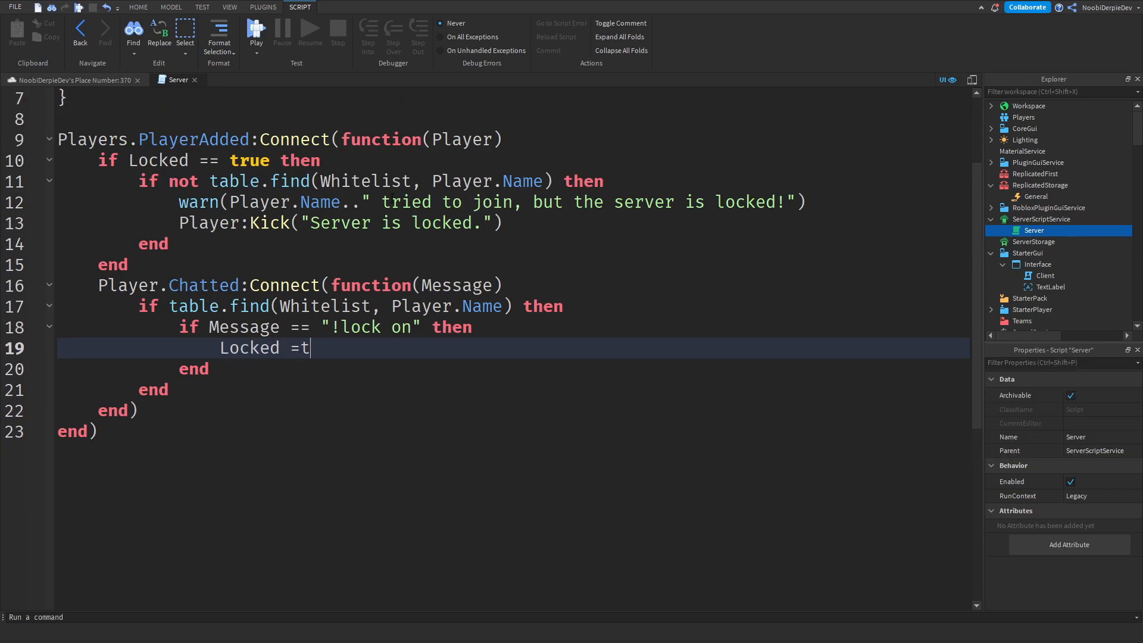
{"action": "type", "text": "rue"}
{"action": "type", "text": "local Re"}
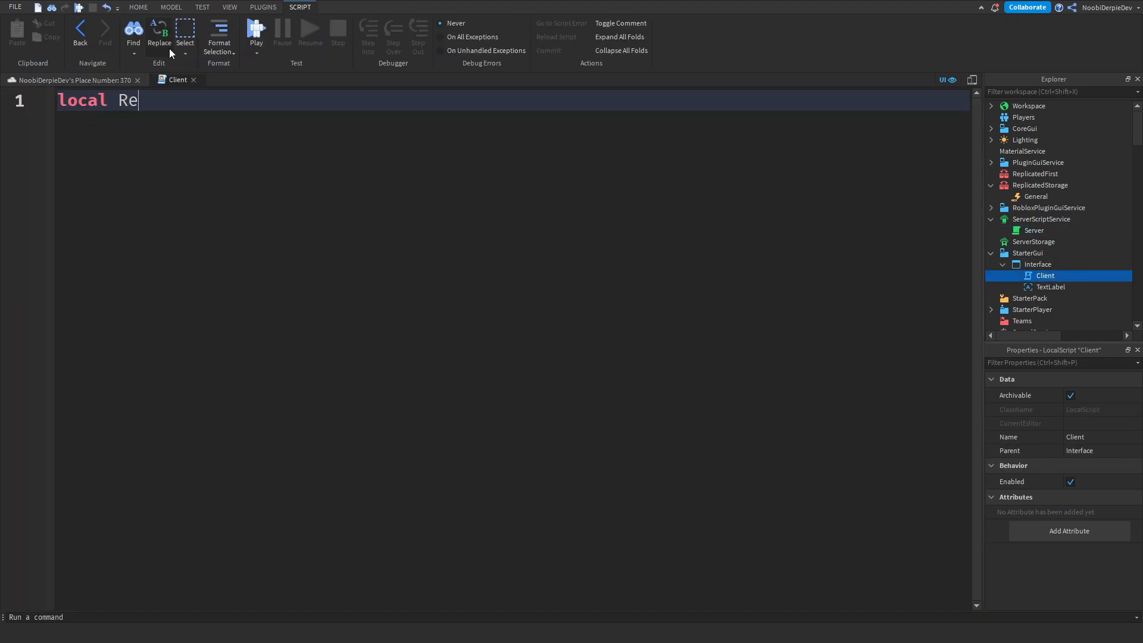
Connect General.OnClientEvent to make the TextLabel visible and show the 'Lock: ' status text
{"action": "type", "text": "plicatedStorage = game:GetService(\"ReplicatedStorage"}
{"action": "type", "text": "ReplicatedStorage.General."}
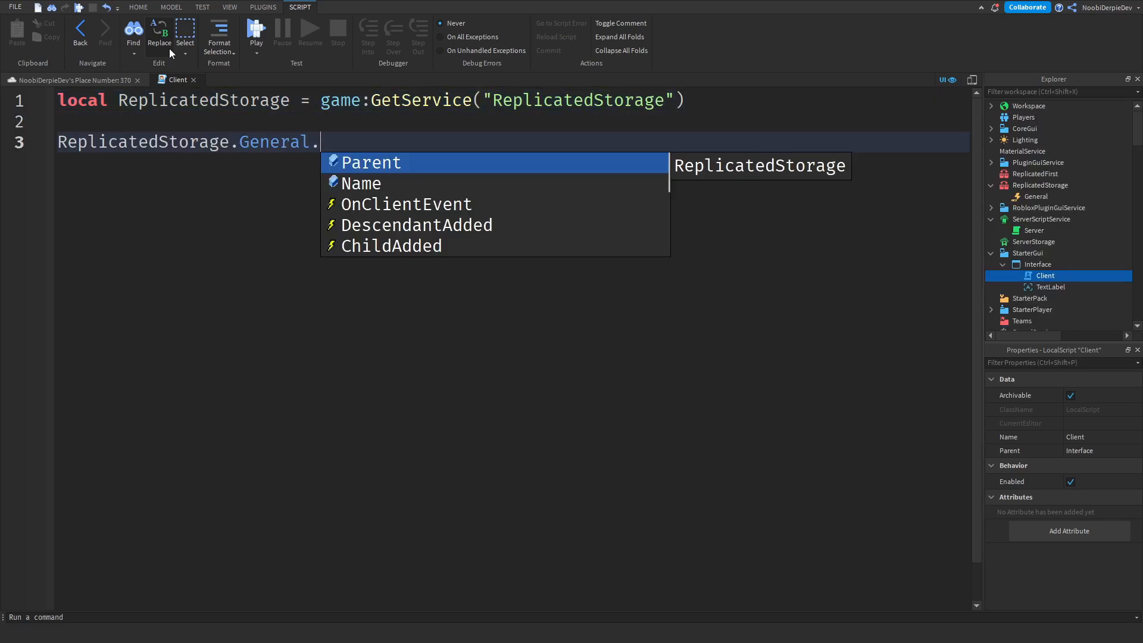
{"action": "type", "text": "OnClientEvent:Connect(function(Argument, Statemt"}
{"action": "type", "text": "if Argument == \"Lock\" then"}
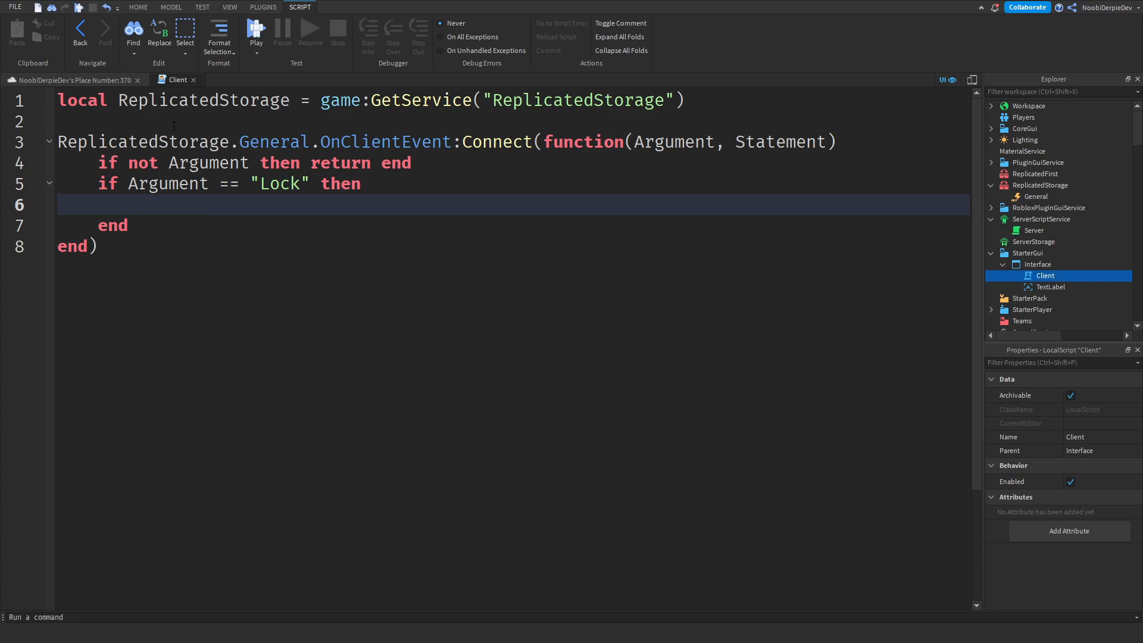
{"action": "type", "text": "script.Parent.TextLabel.Visible = true"}
{"action": "type", "text": "script.Parent.TextLabel.Text = \"Server L"}
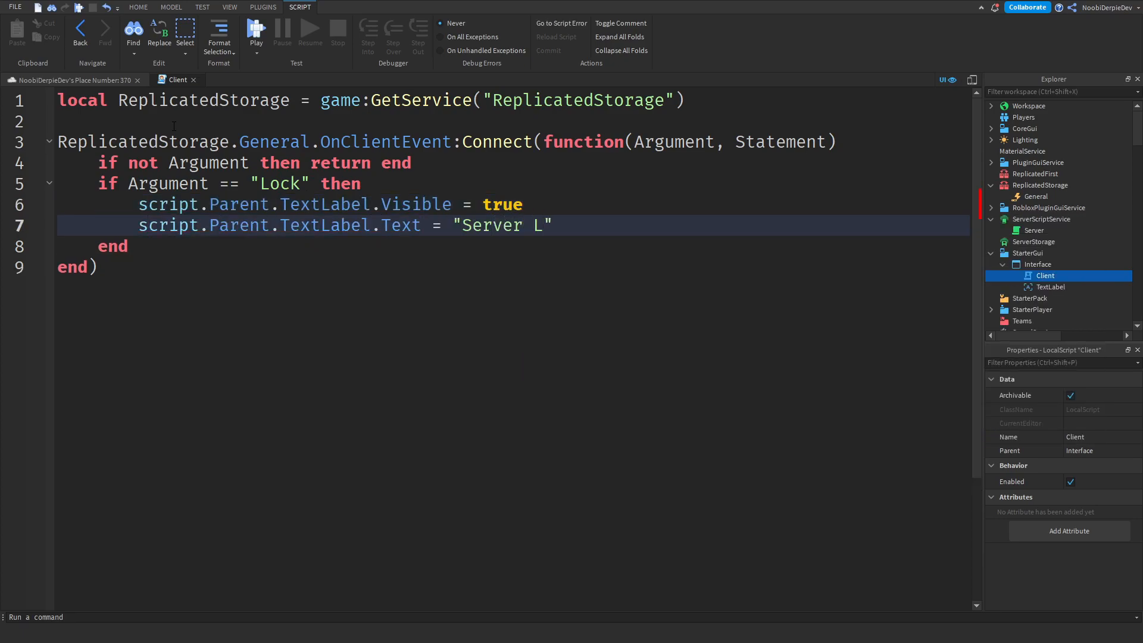
{"action": "type", "text": "ock: \"..tostring("}
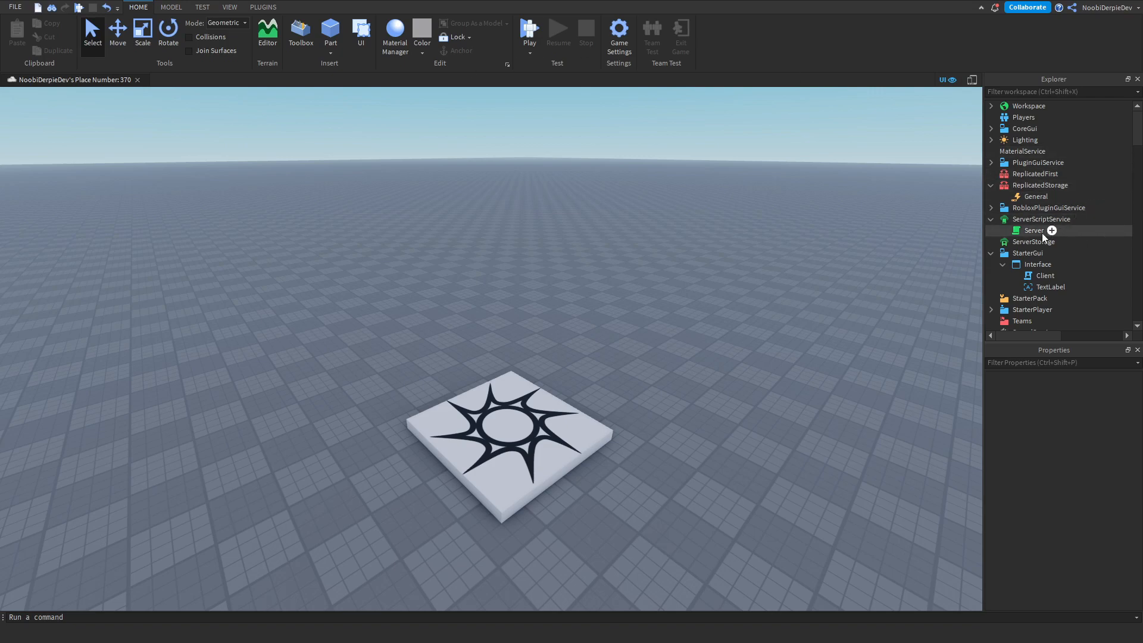
{"action": "mouse_move", "coordinate": [1041, 238]}
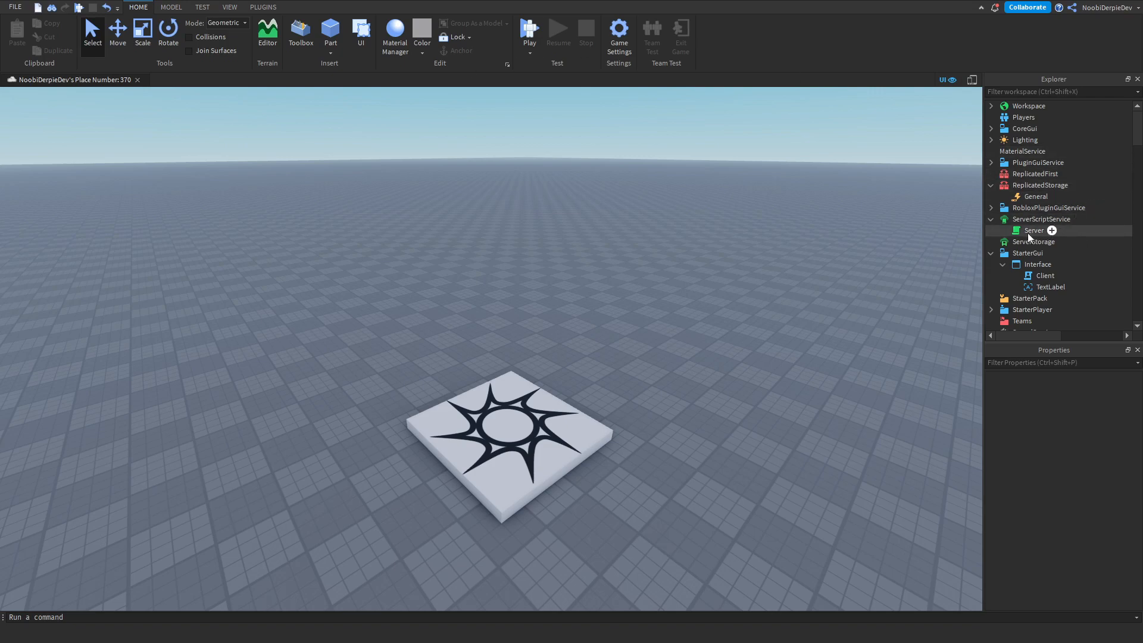
Reopen the Server script and add a second Whitelist entry, 'hello', after the admin name
{"action": "double_click", "coordinate": [1033, 231]}
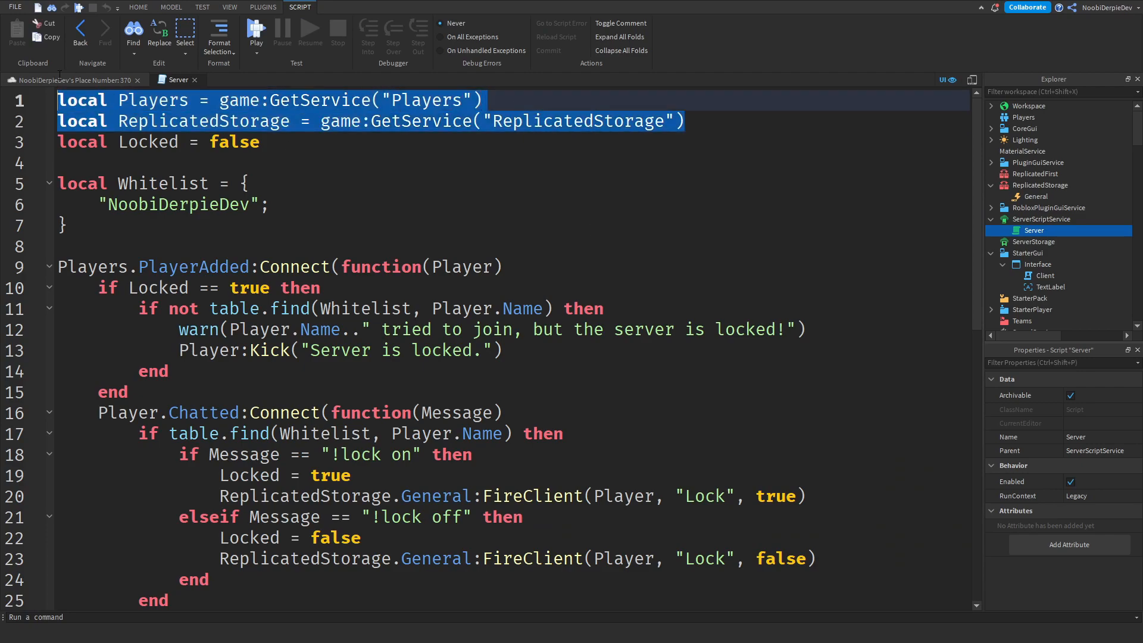
{"action": "left_click", "coordinate": [233, 142]}
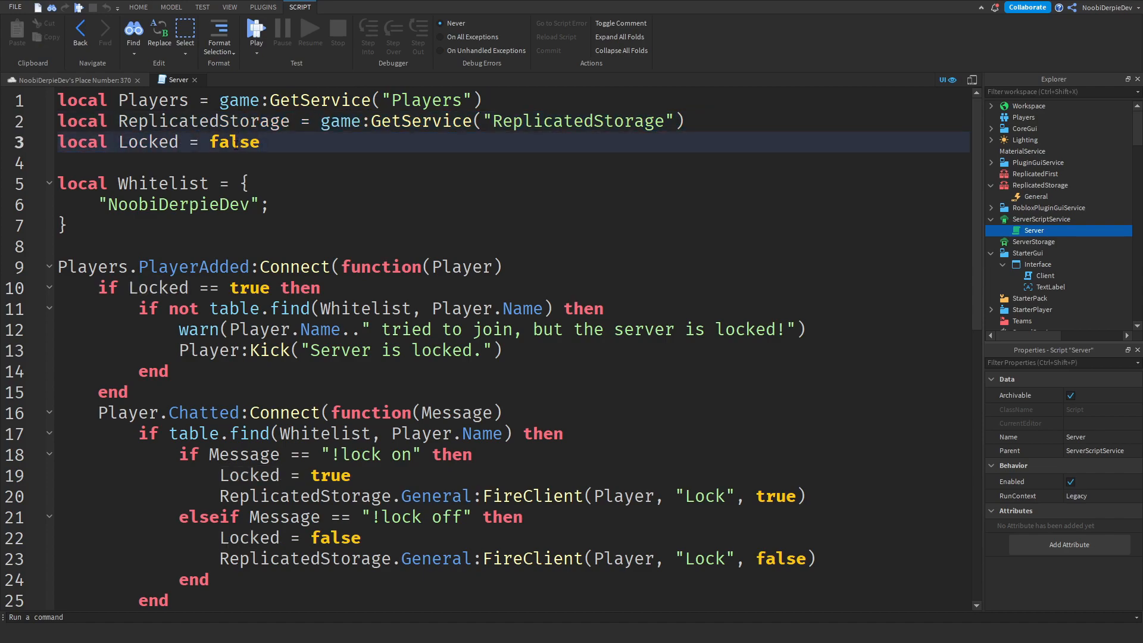
{"action": "left_click", "coordinate": [191, 205]}
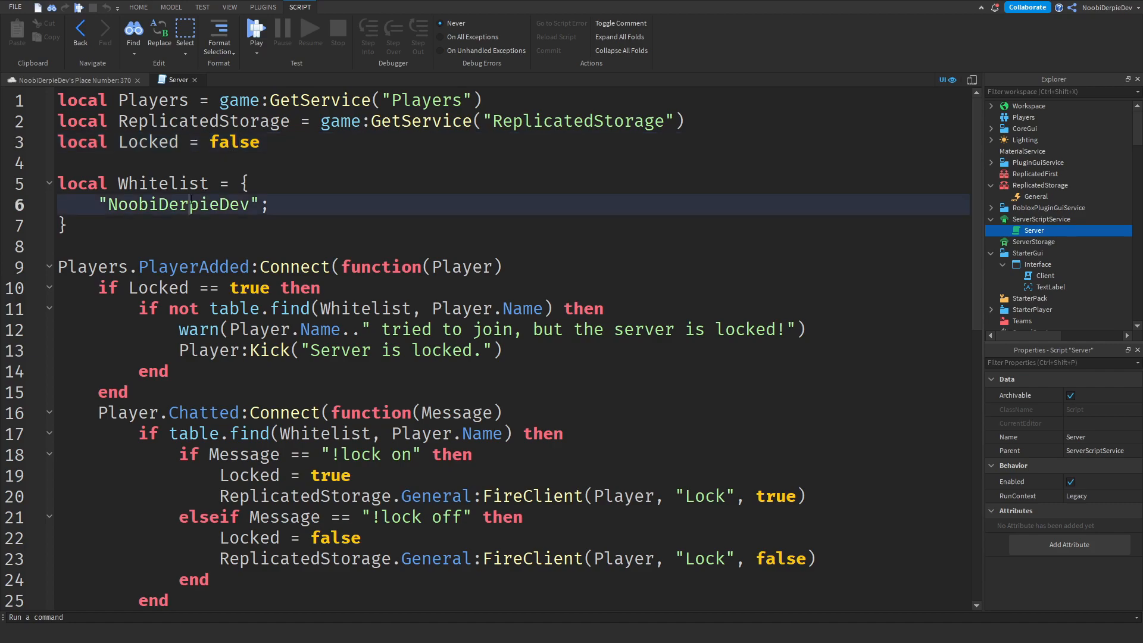
{"action": "double_click", "coordinate": [162, 183]}
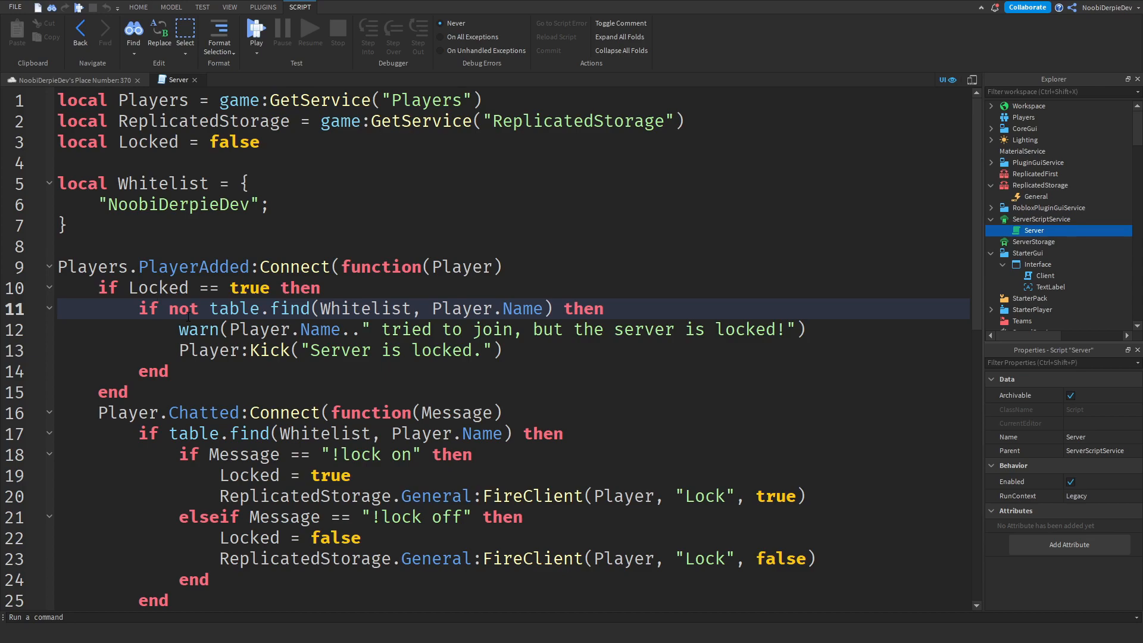
{"action": "left_click", "coordinate": [292, 204]}
{"action": "type", "text": "\"hello\";"}
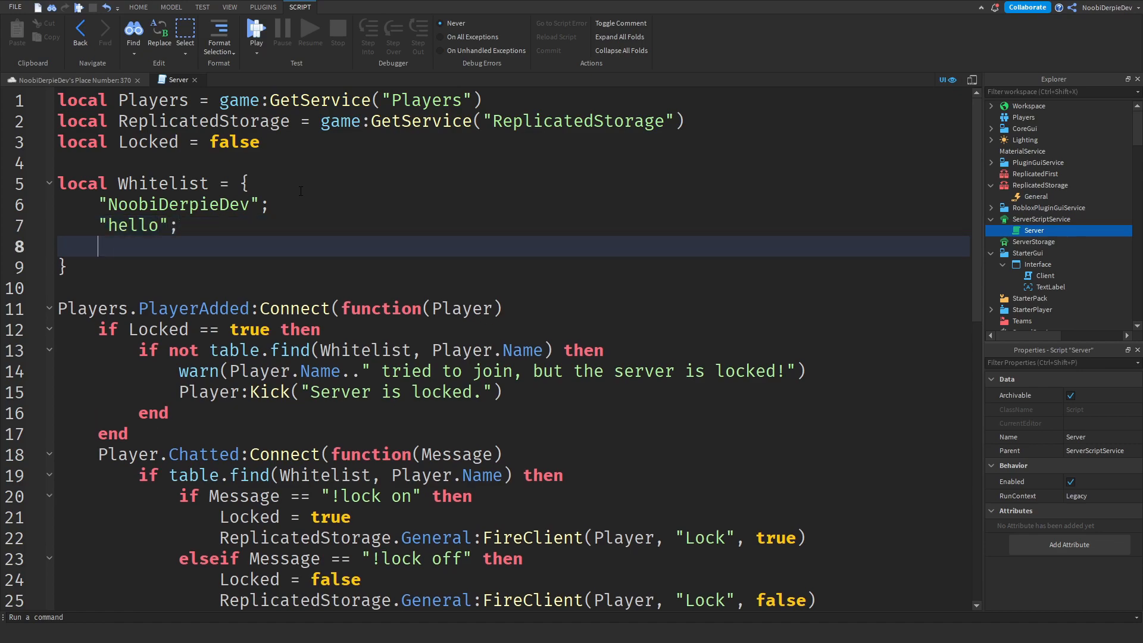
{"action": "type", "text": "\"erwguhaeriuygfhea\";"}
{"action": "type", "text": "earuighaeurghaeug"}
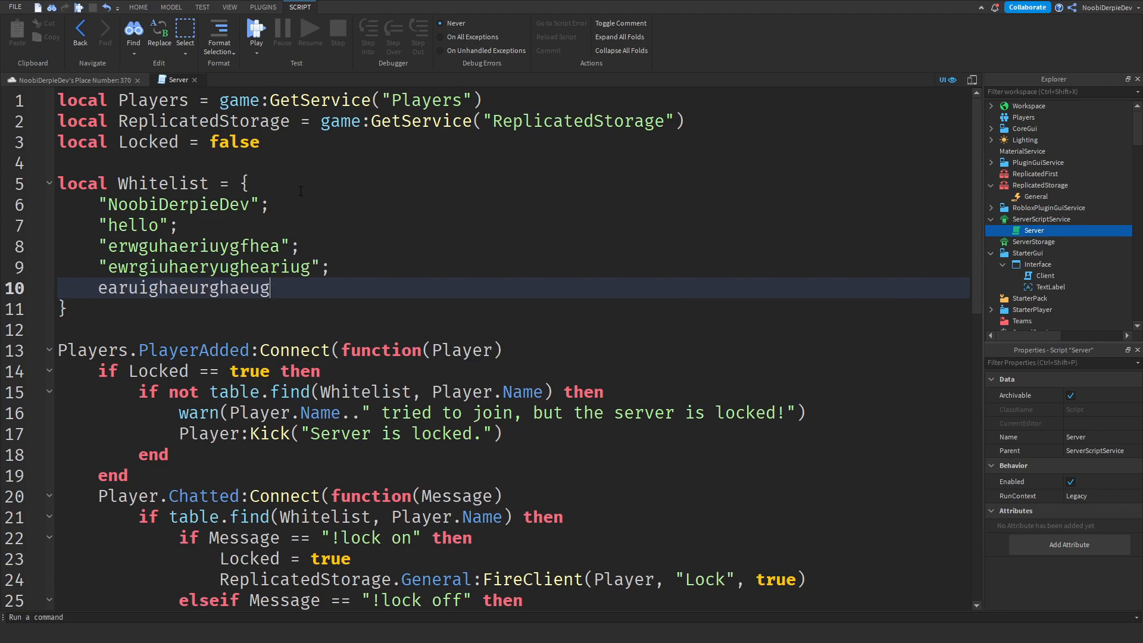
{"action": "type", "text": "\"ertgja98rega98\""}
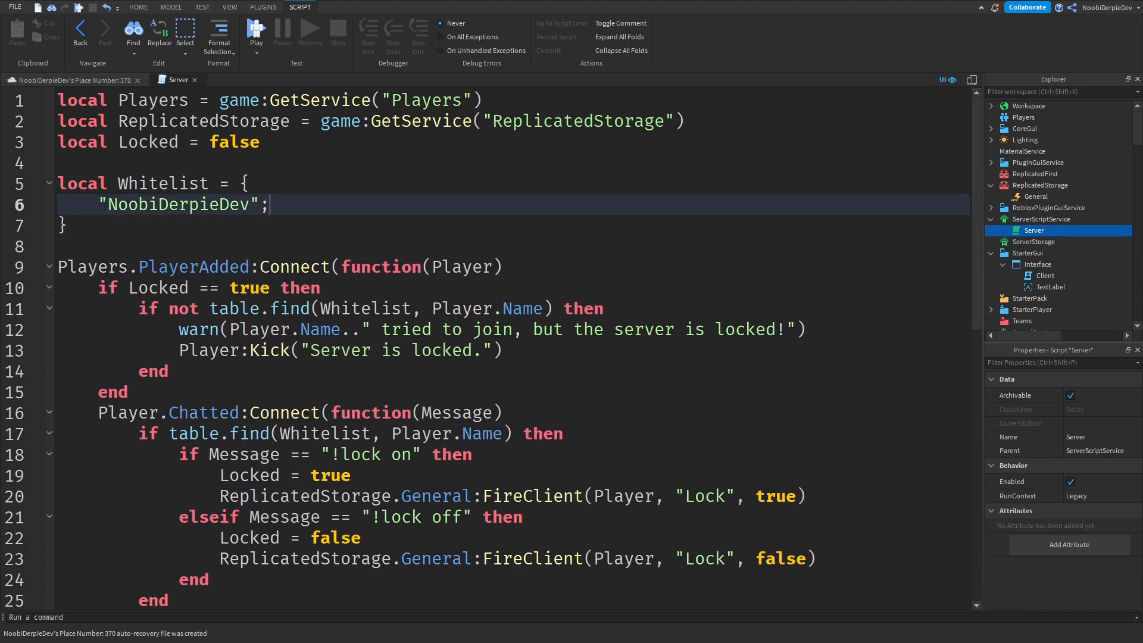
{"action": "double_click", "coordinate": [180, 205]}
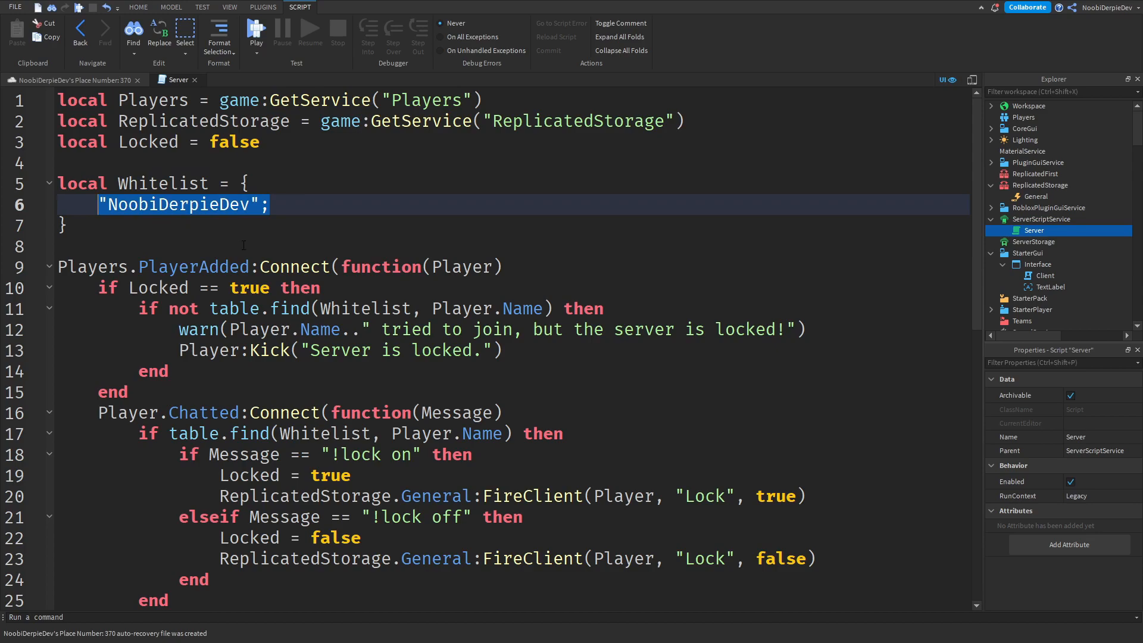
{"action": "scroll", "scroll_direction": "down", "scroll_amount": 3}
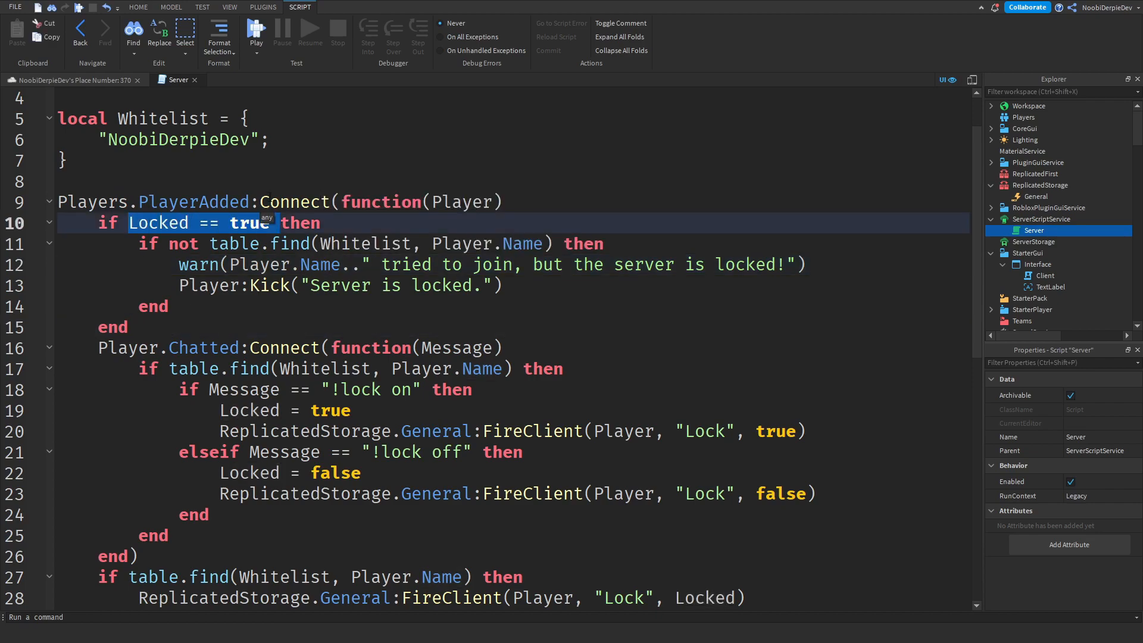
{"action": "double_click", "coordinate": [249, 222]}
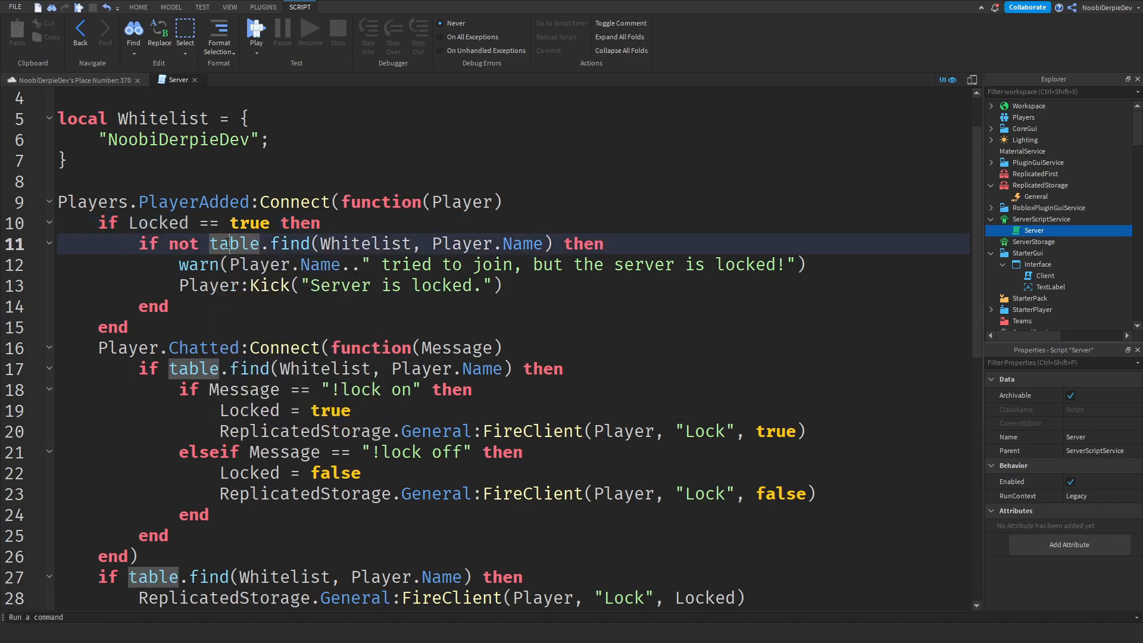
{"action": "left_click", "coordinate": [169, 305]}
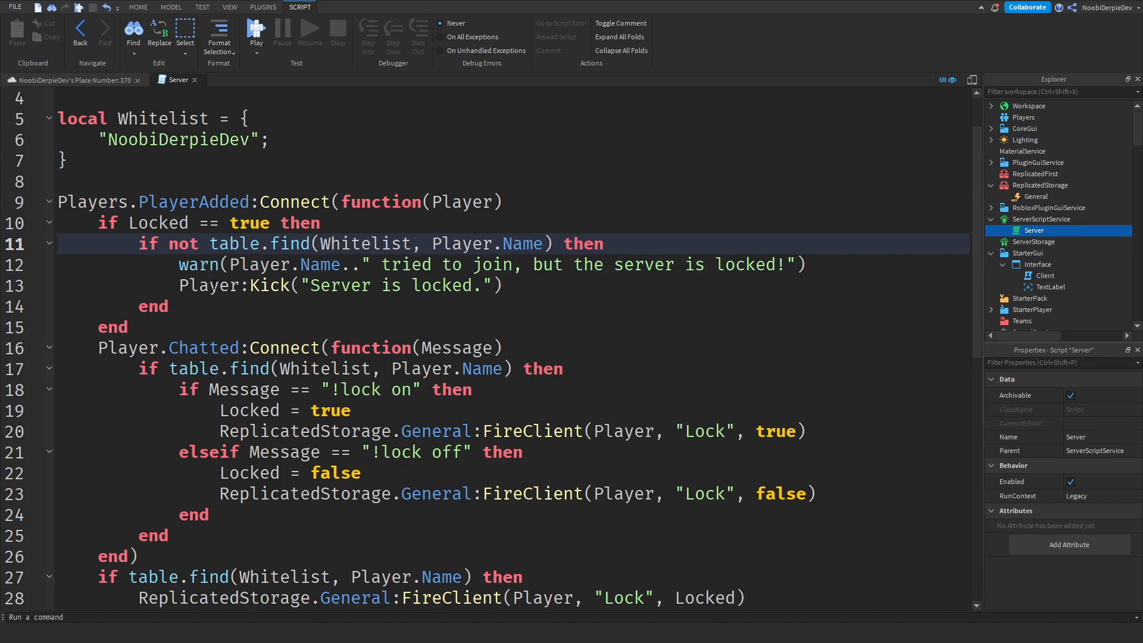
{"action": "left_click", "coordinate": [602, 243]}
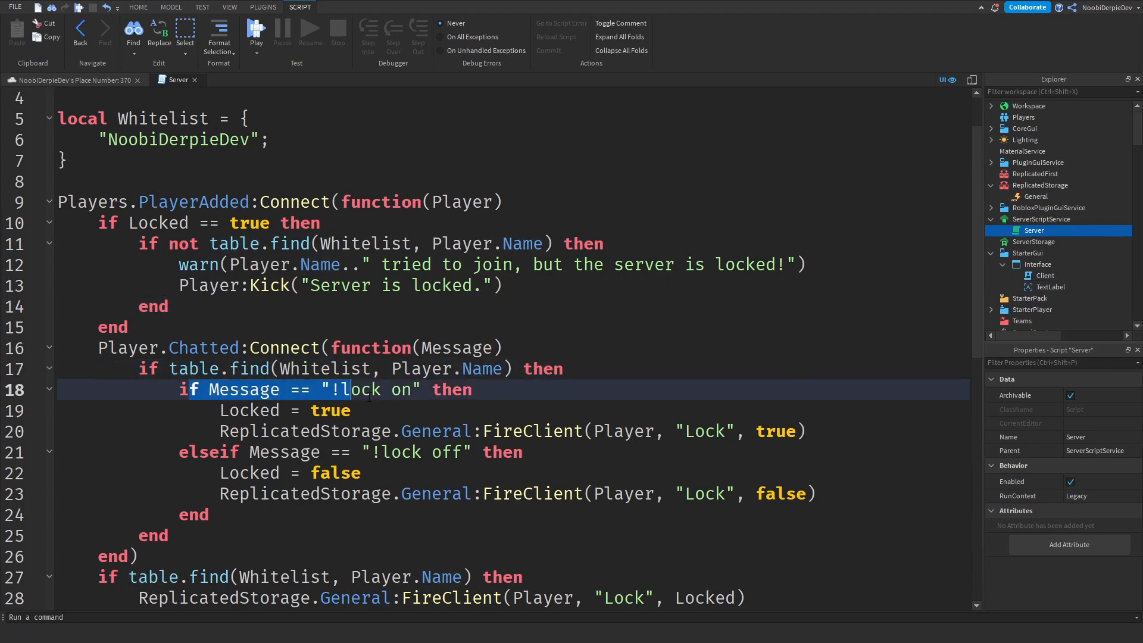
{"action": "left_click", "coordinate": [370, 390]}
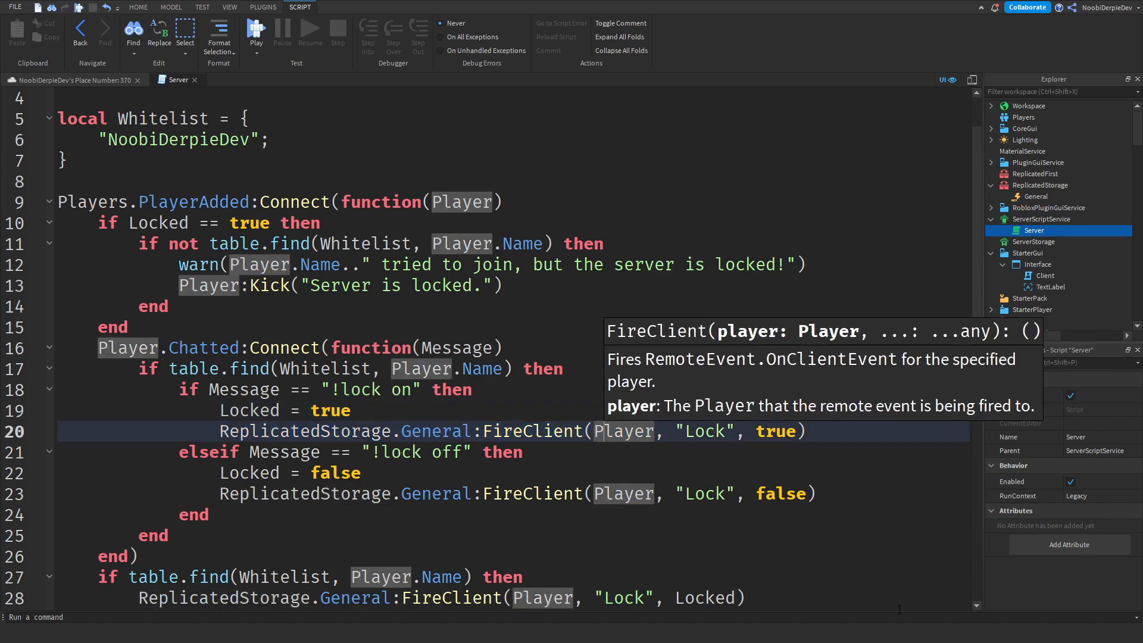
{"action": "left_click", "coordinate": [137, 6]}
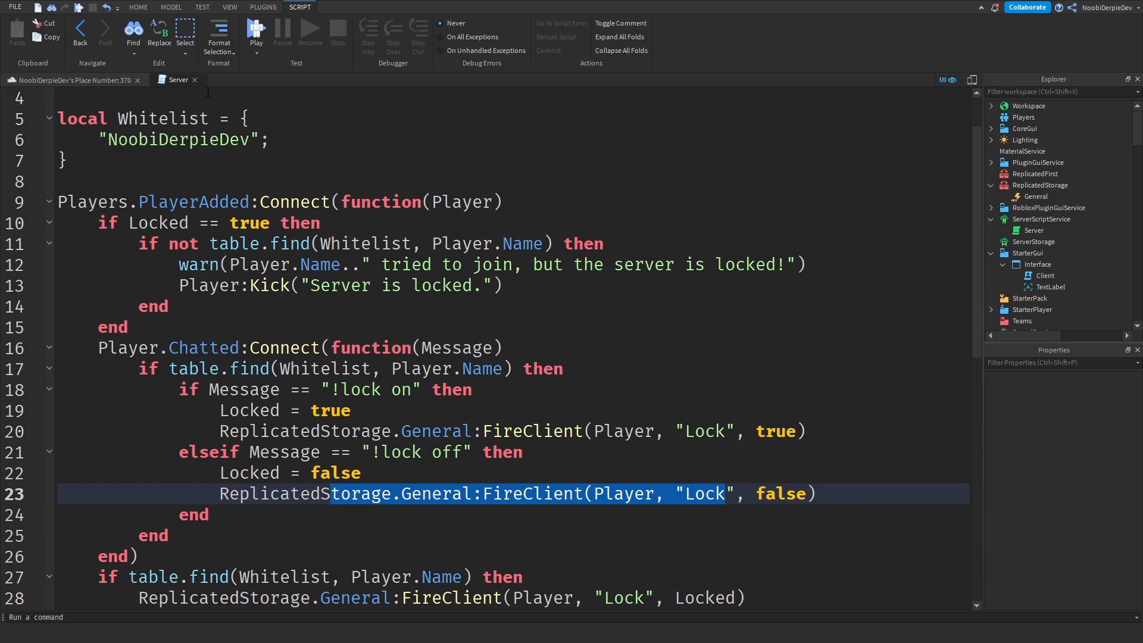
{"action": "scroll", "scroll_direction": "down", "scroll_amount": 3}
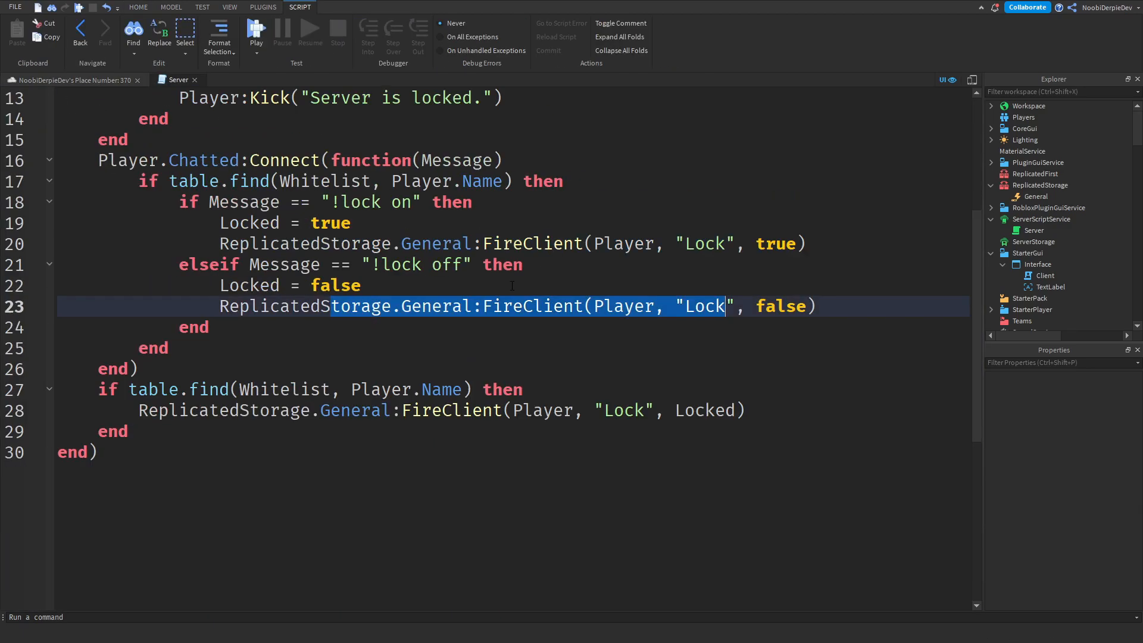
{"action": "scroll", "scroll_direction": "down", "scroll_amount": 3}
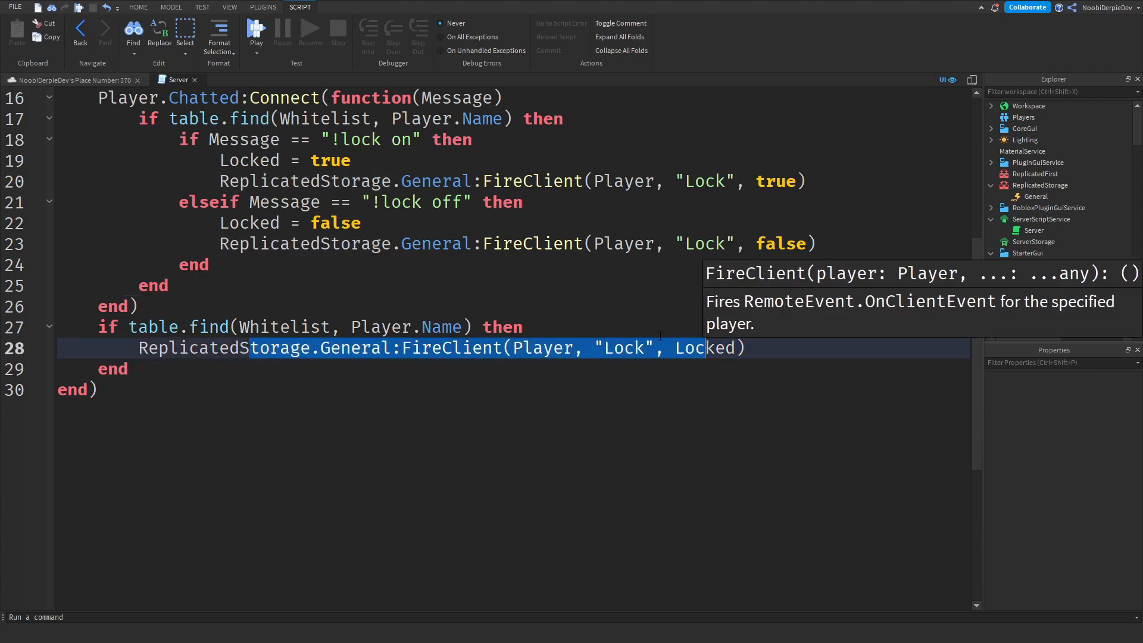
{"action": "left_click", "coordinate": [1043, 275]}
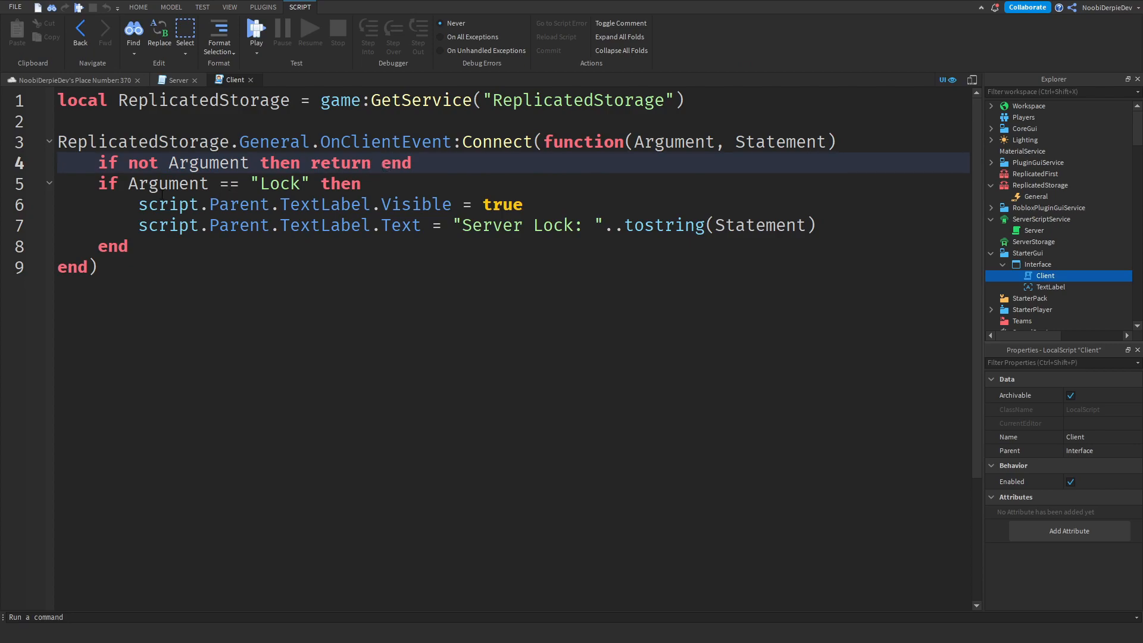
Highlight the Client script's check for a missing argument
{"action": "double_click", "coordinate": [279, 183]}
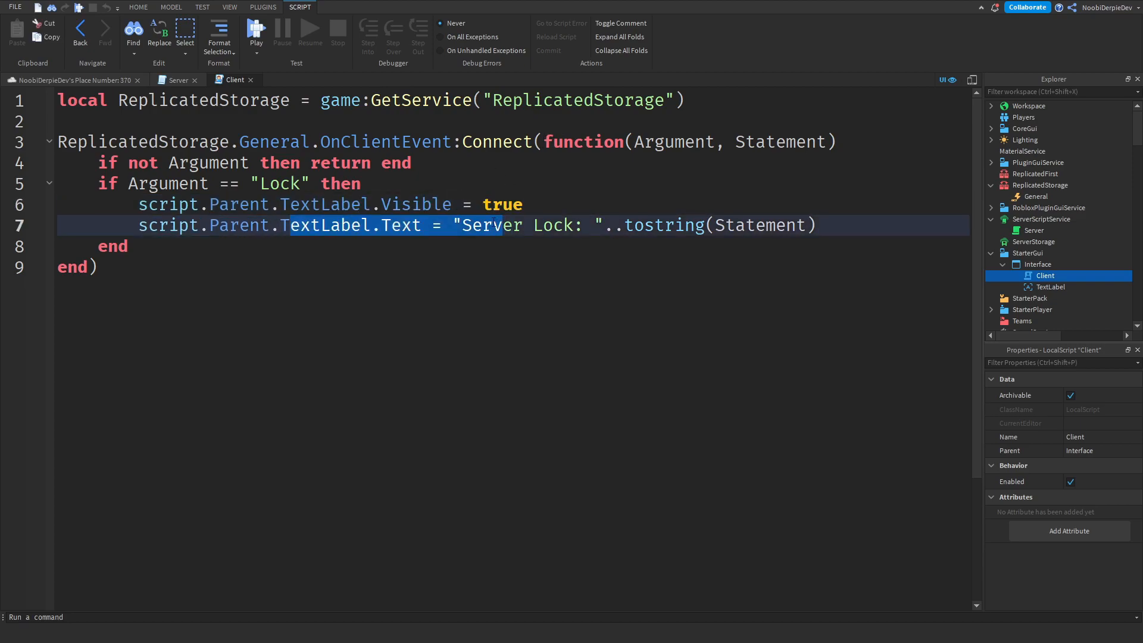
{"action": "mouse_move", "coordinate": [663, 225]}
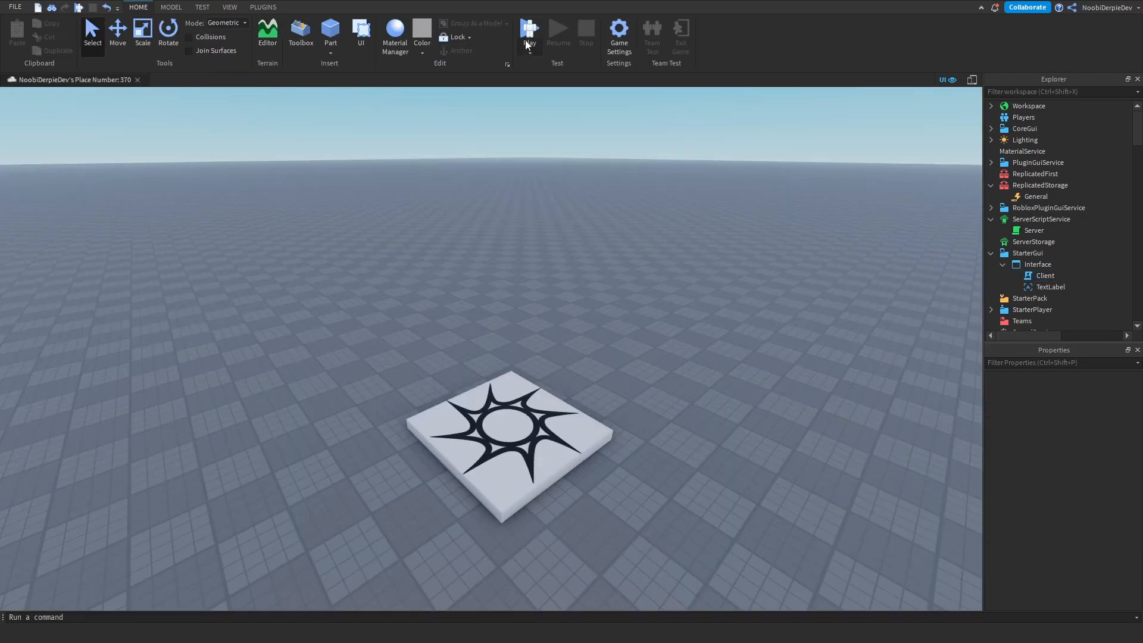
Start a playtest, view the Server script from the server side, then return to client view
{"action": "left_click", "coordinate": [528, 32]}
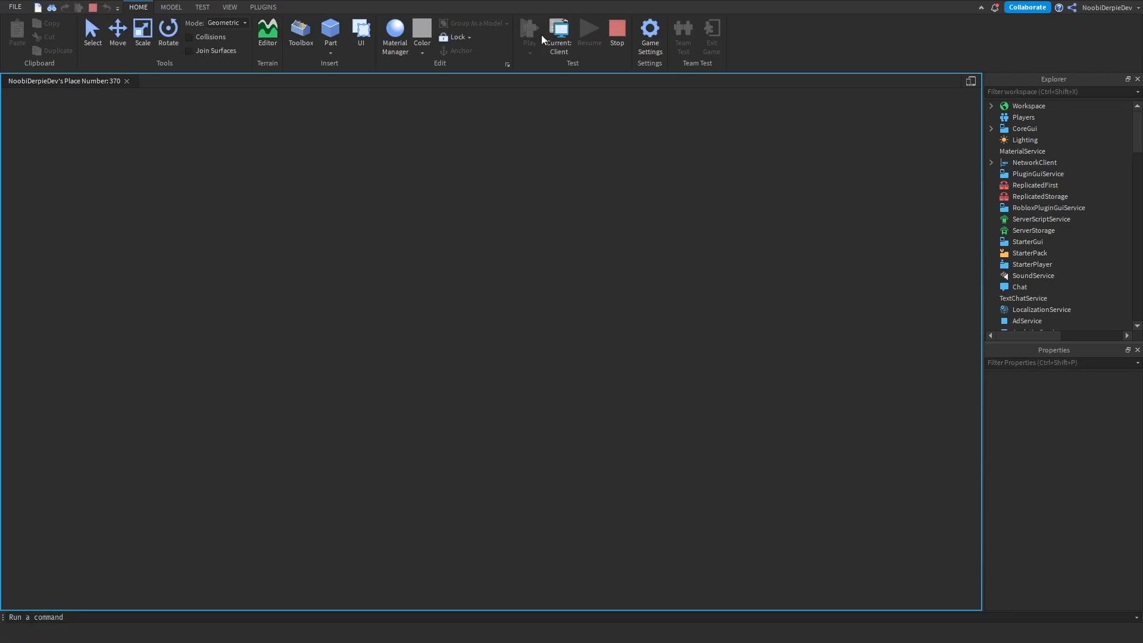
{"action": "left_click", "coordinate": [529, 29]}
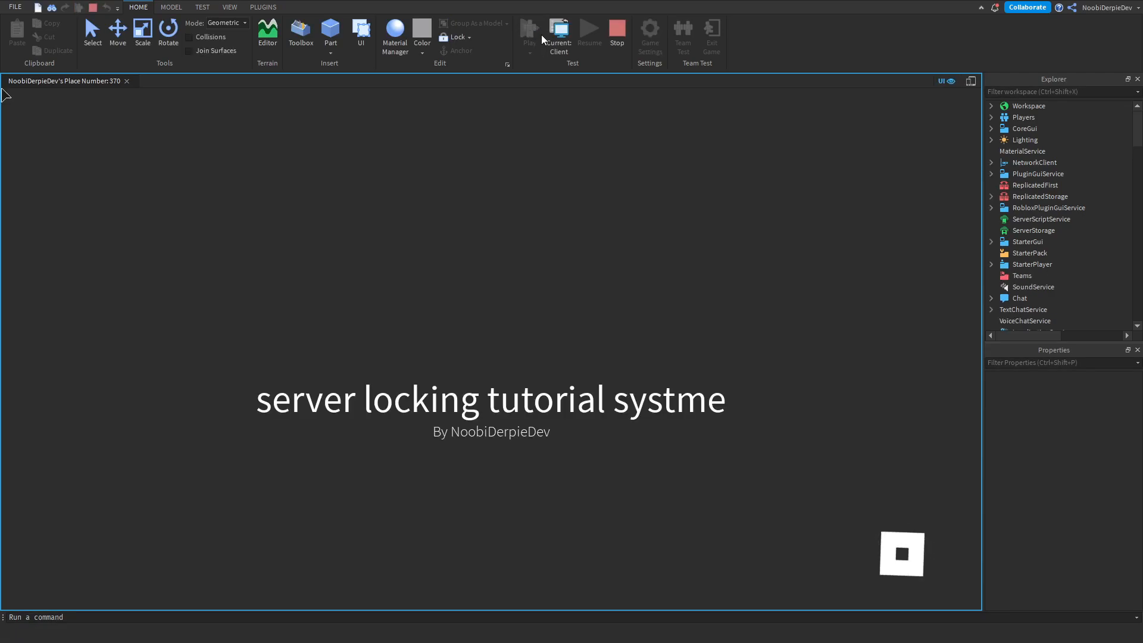
{"action": "left_click", "coordinate": [528, 28]}
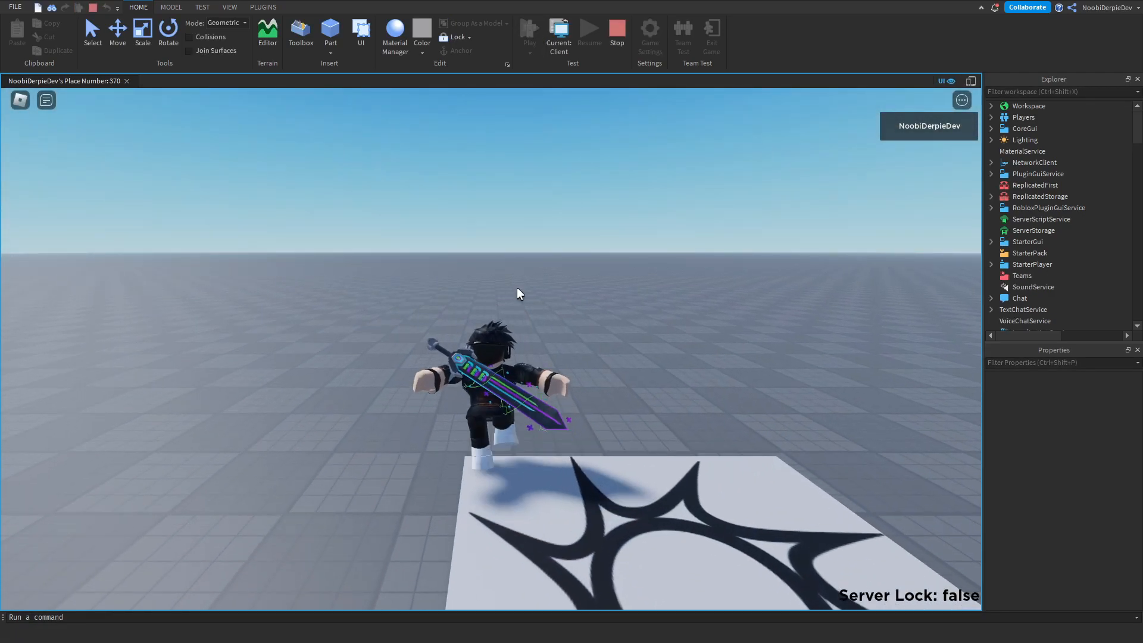
{"action": "left_click", "coordinate": [559, 37]}
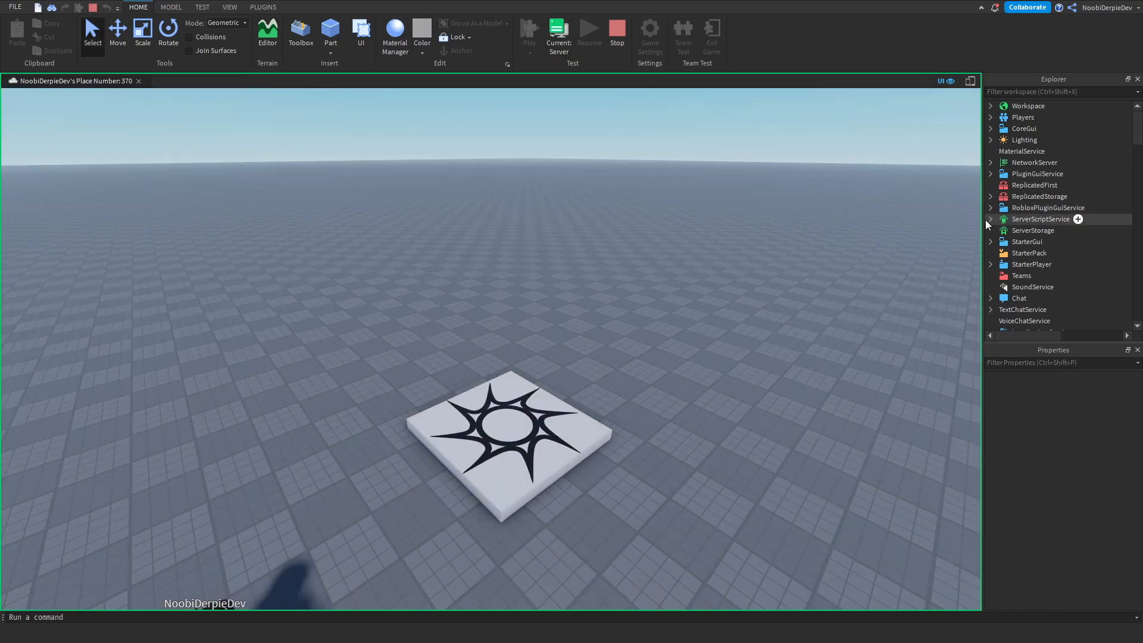
{"action": "double_click", "coordinate": [1032, 241]}
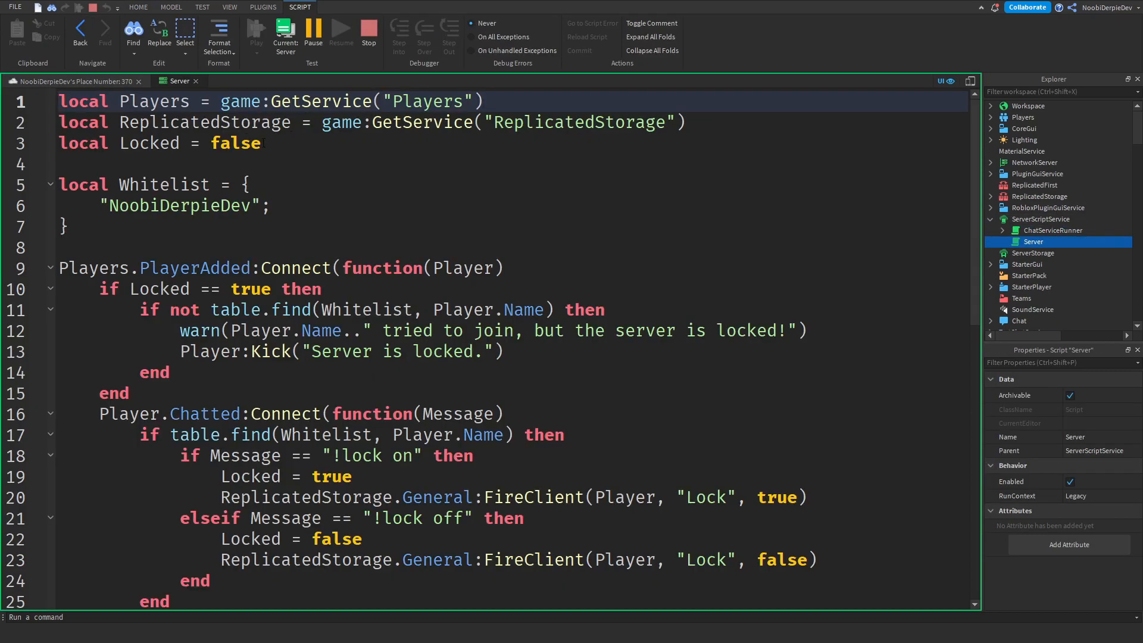
{"action": "left_click", "coordinate": [137, 7]}
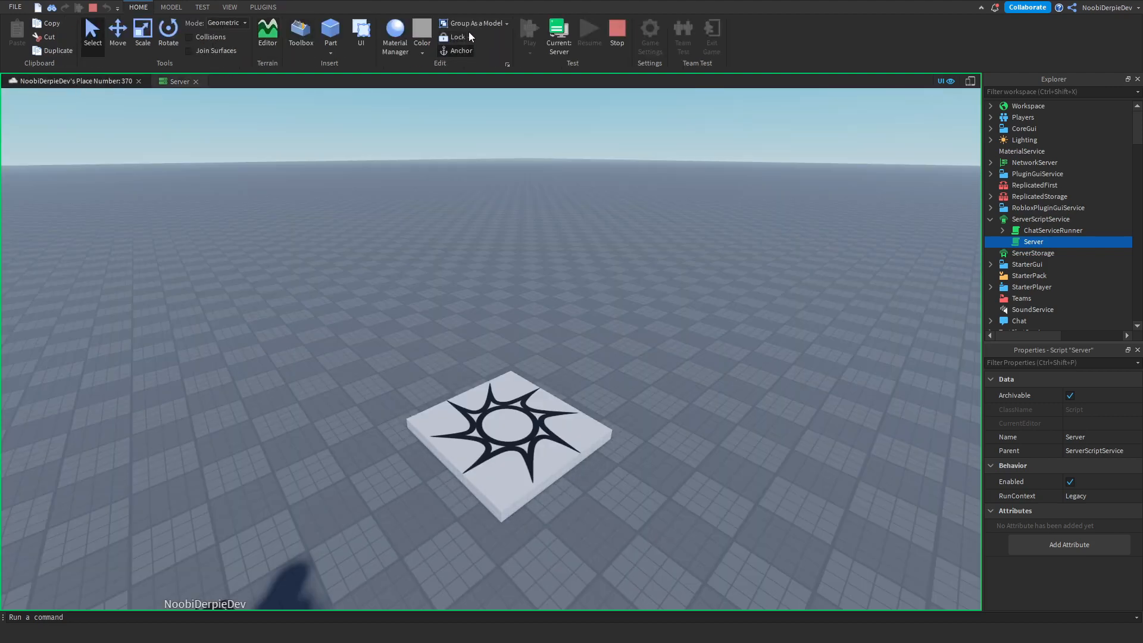
{"action": "left_click", "coordinate": [529, 29]}
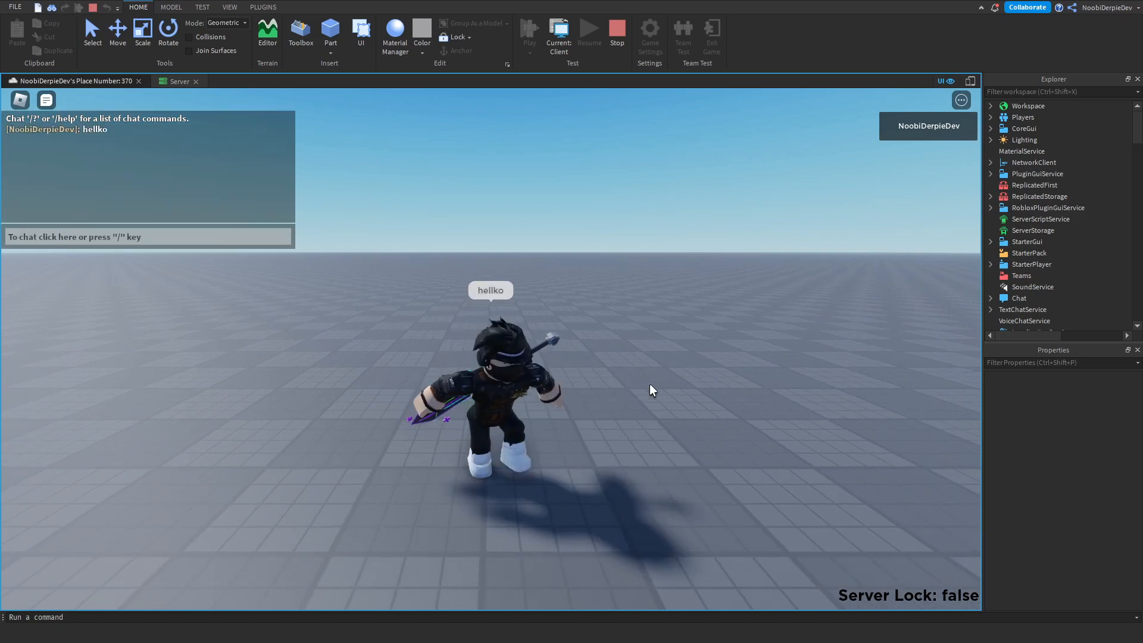
Send ':lock on' and then '!lock on' in the test chat
{"action": "type", "text": ":lock on"}
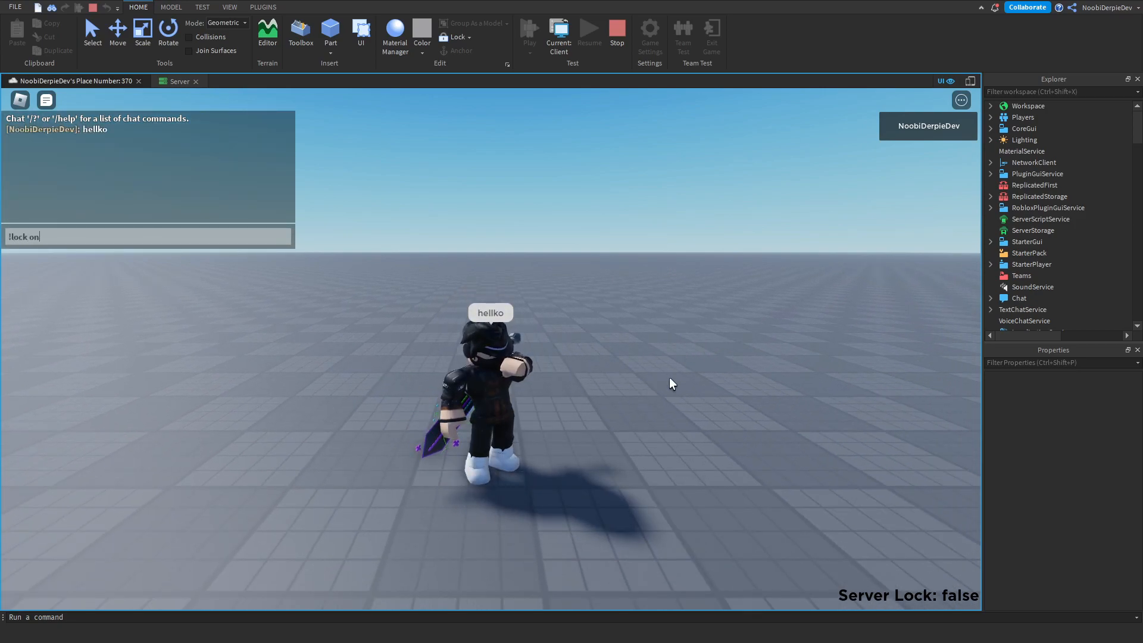
{"action": "key", "text": "Return"}
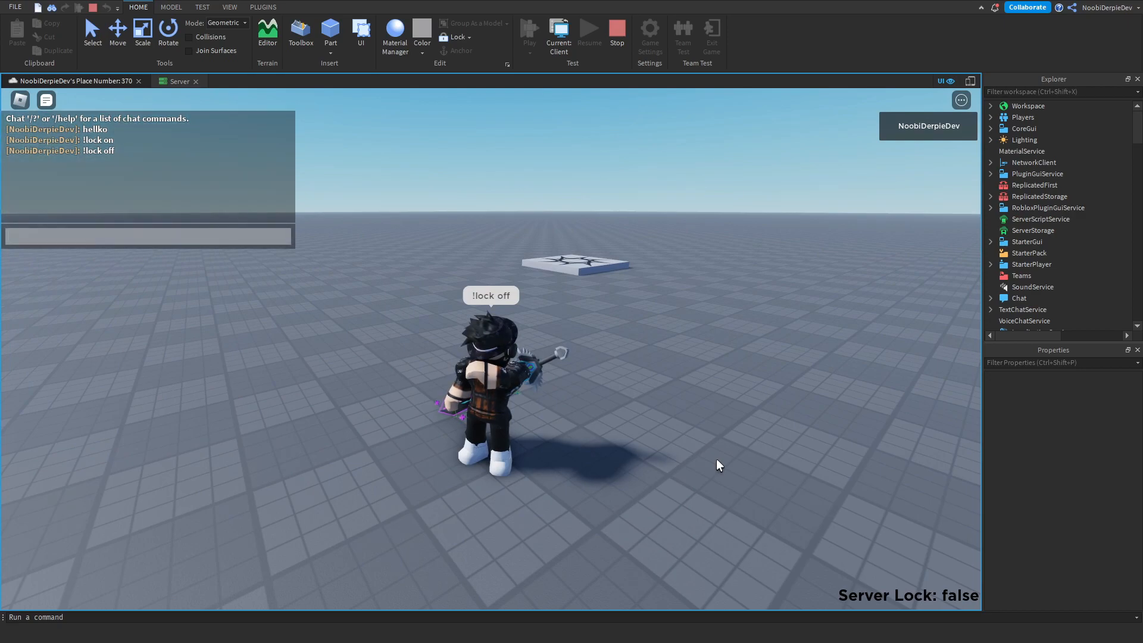
{"action": "type", "text": "!lock on"}
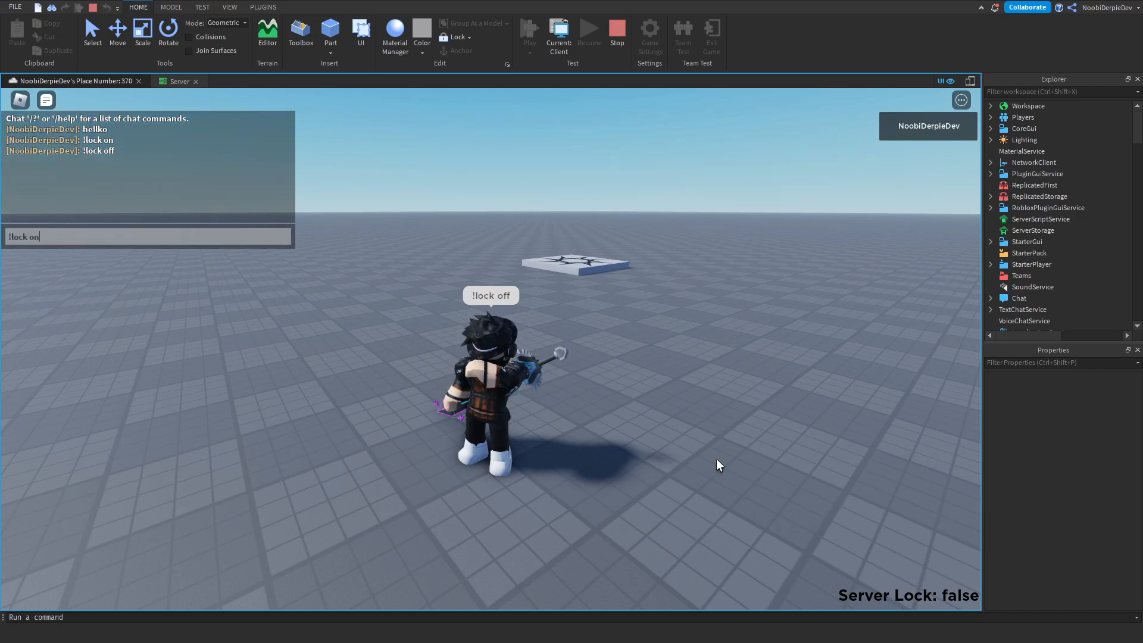
{"action": "key", "text": "Return"}
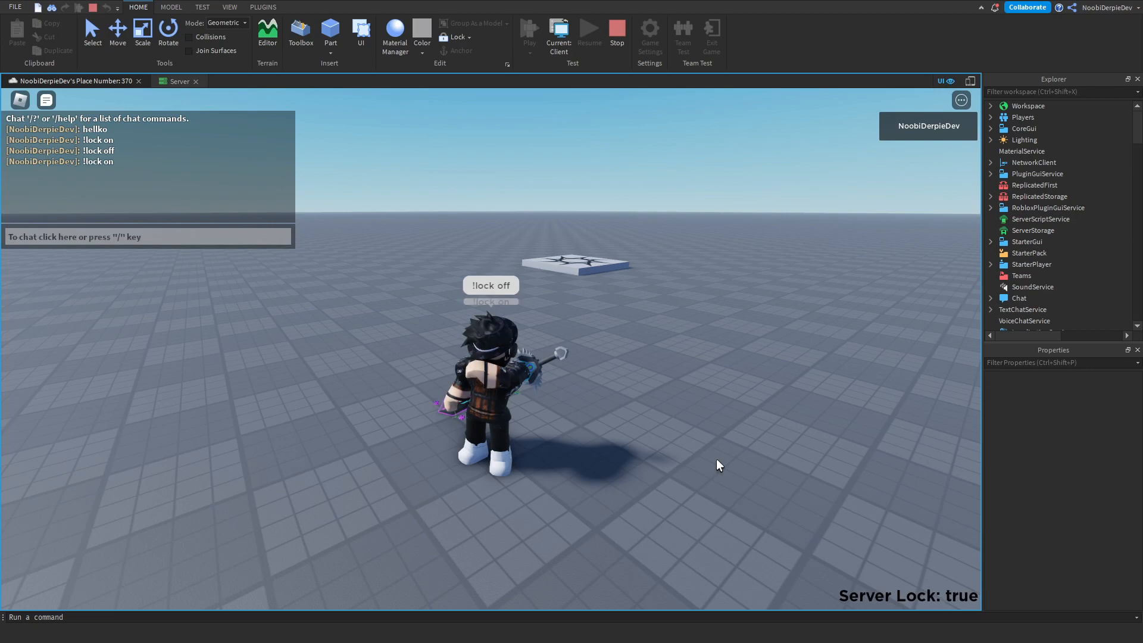
{"action": "mouse_move", "coordinate": [556, 463]}
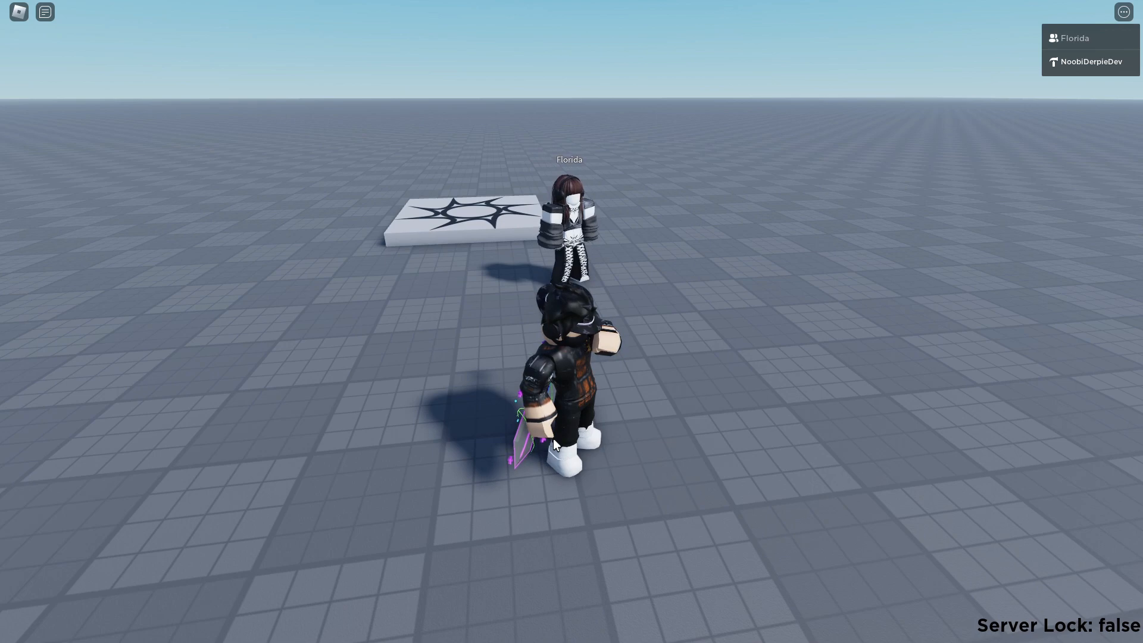
Type a chat message asking the other player to leave and rejoin
{"action": "type", "text": "can you ela"}
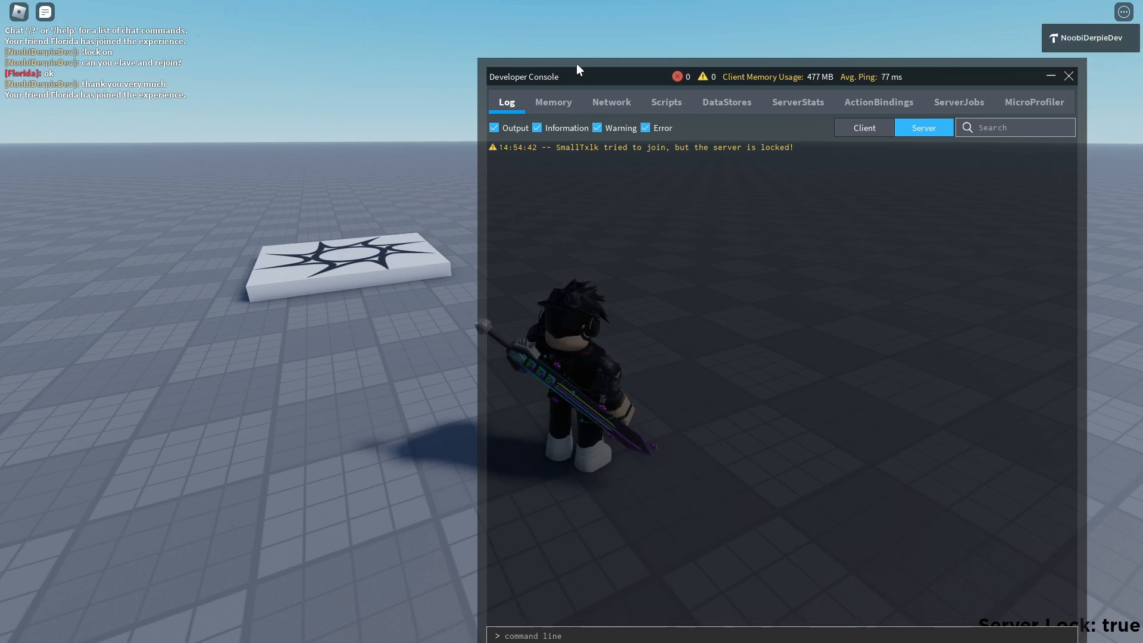
{"action": "mouse_move", "coordinate": [619, 162]}
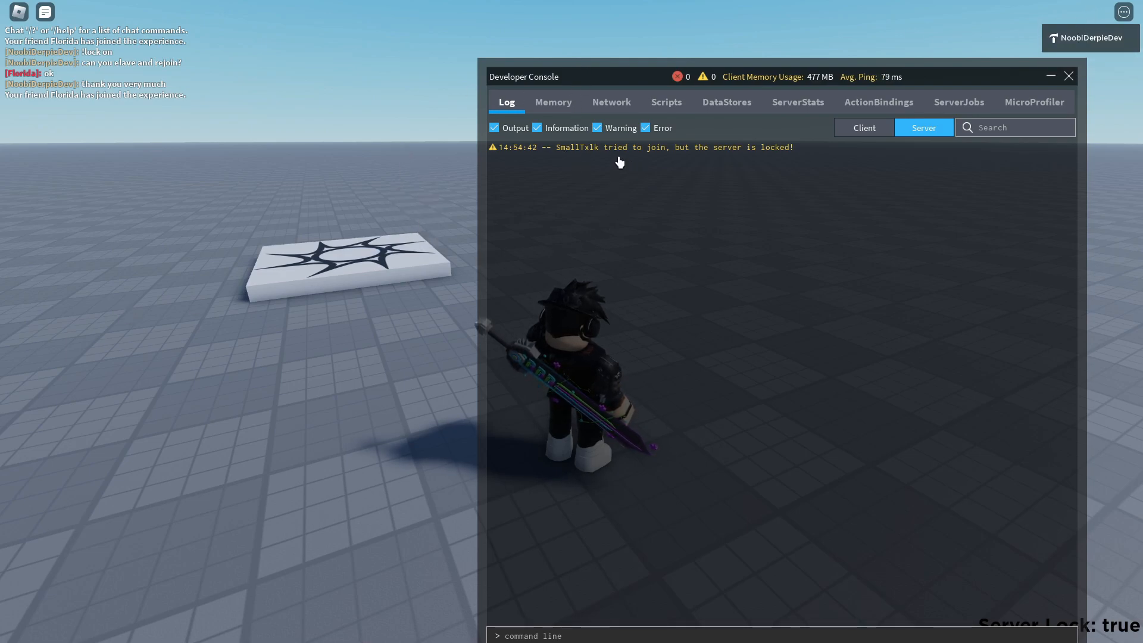
{"action": "mouse_move", "coordinate": [688, 160]}
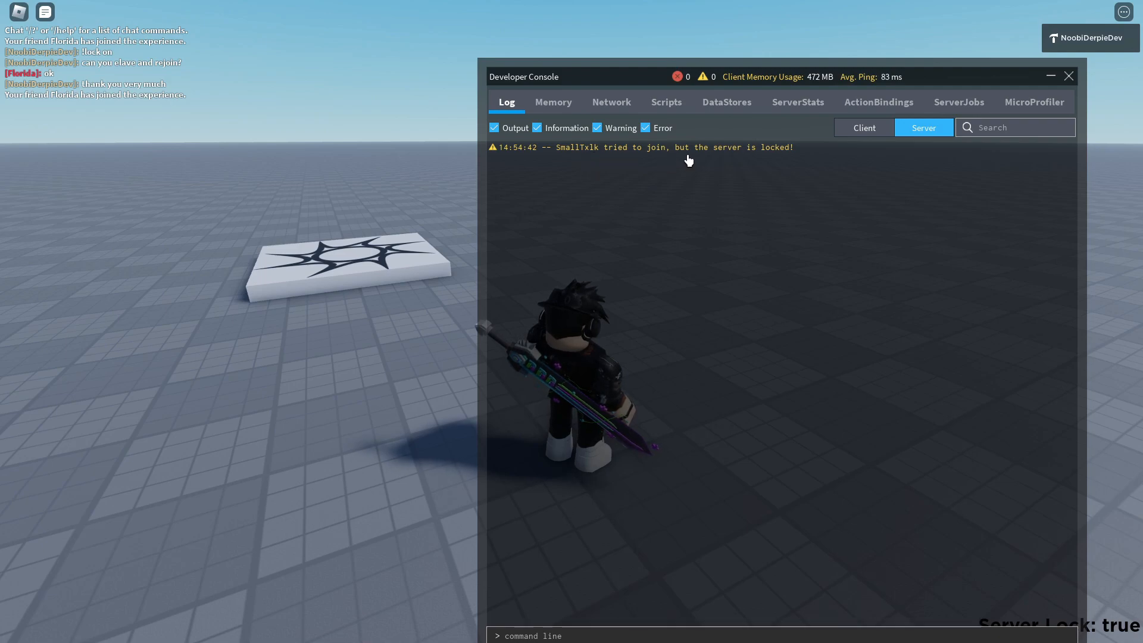
{"action": "mouse_move", "coordinate": [459, 292]}
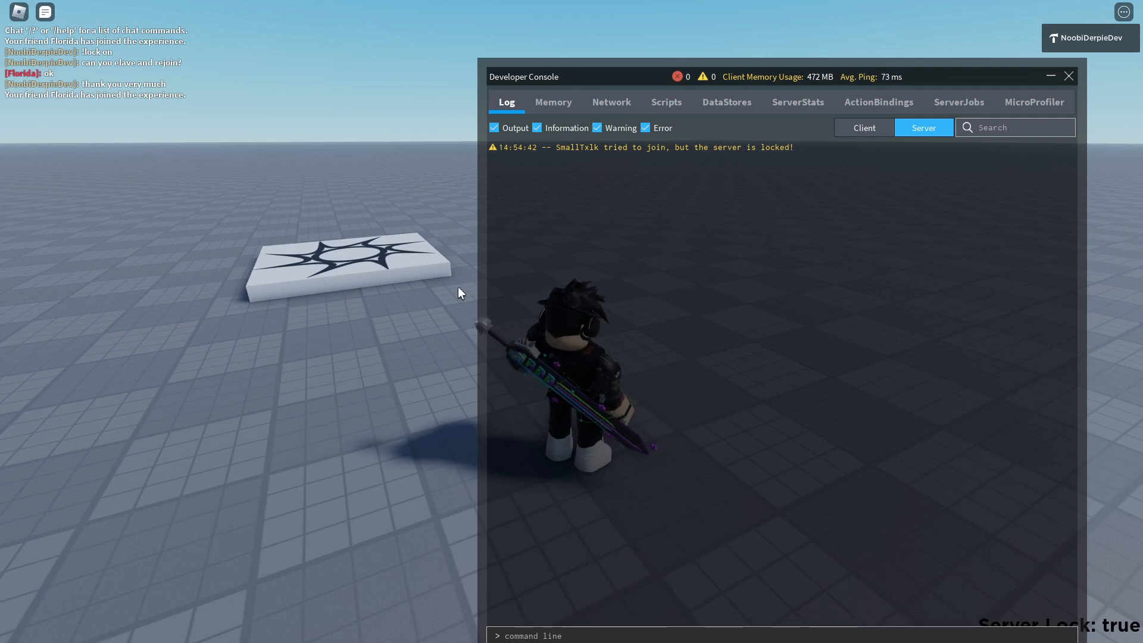
{"action": "mouse_move", "coordinate": [263, 269]}
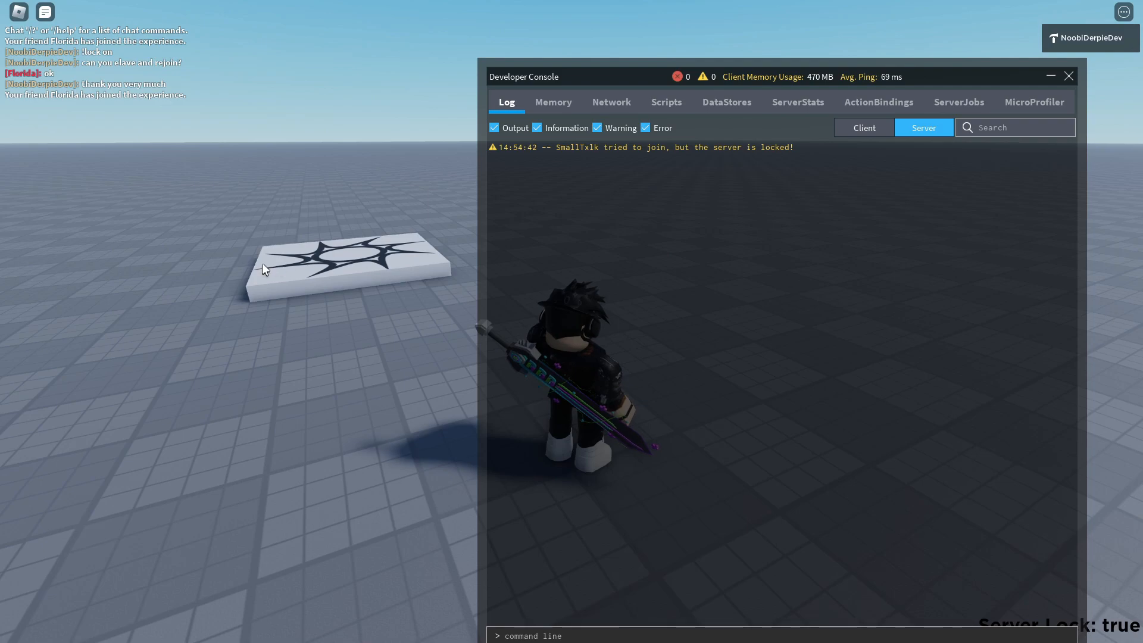
Show the server log warning that a player tried to join while the server was locked
{"action": "left_click", "coordinate": [1069, 75]}
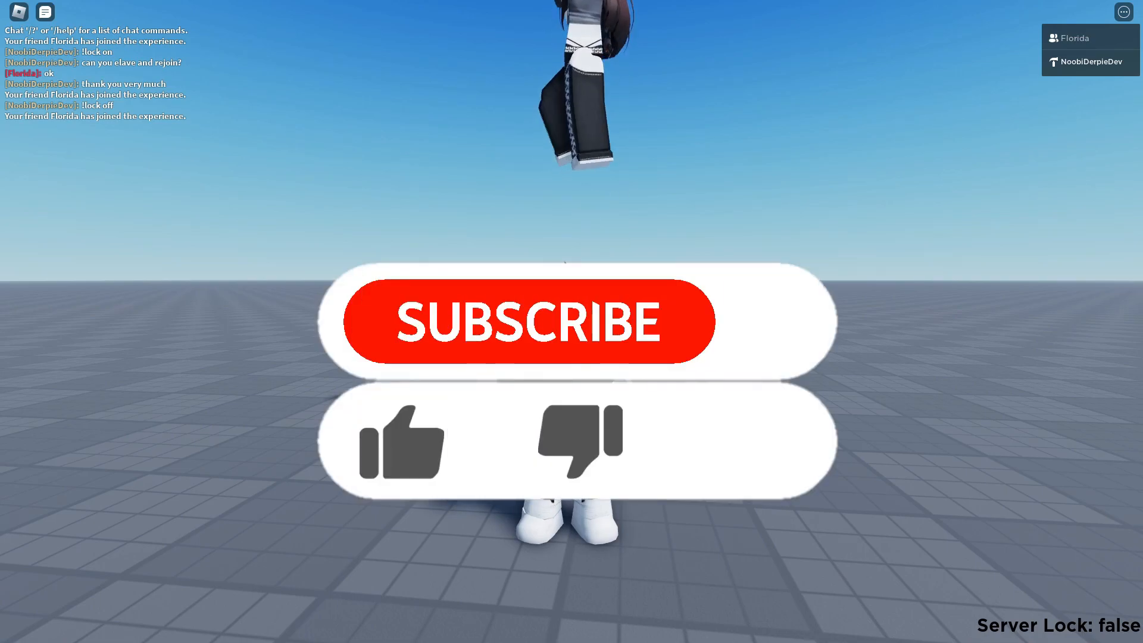
Chat '!lock off' so Florida rejoins and the label reads 'Server Lock: false'
{"action": "left_click", "coordinate": [526, 320]}
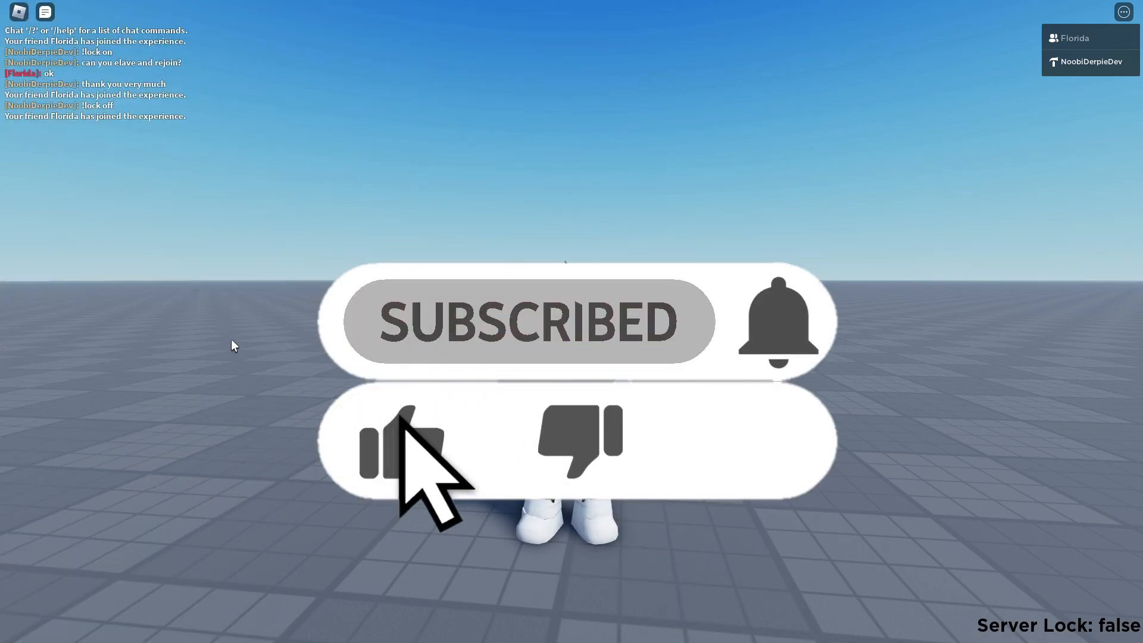